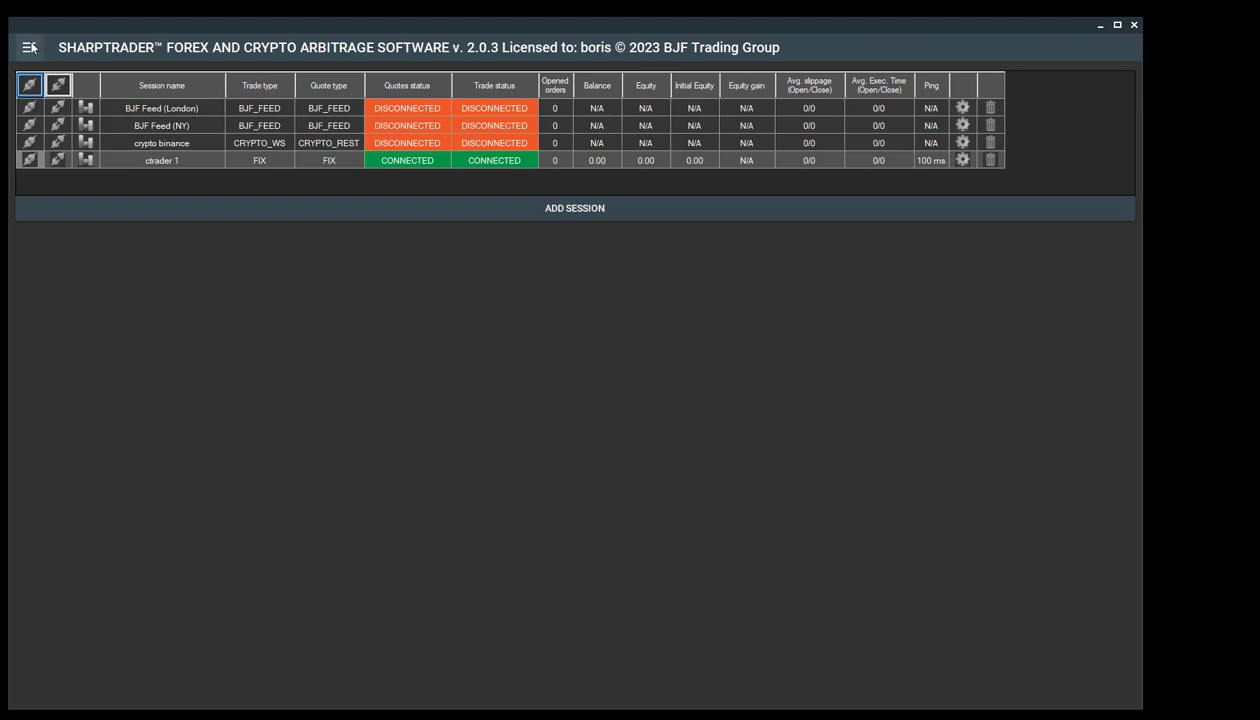
- Go to the Strategies page through the main navigation menu
{"action": "left_click", "coordinate": [31, 47]}
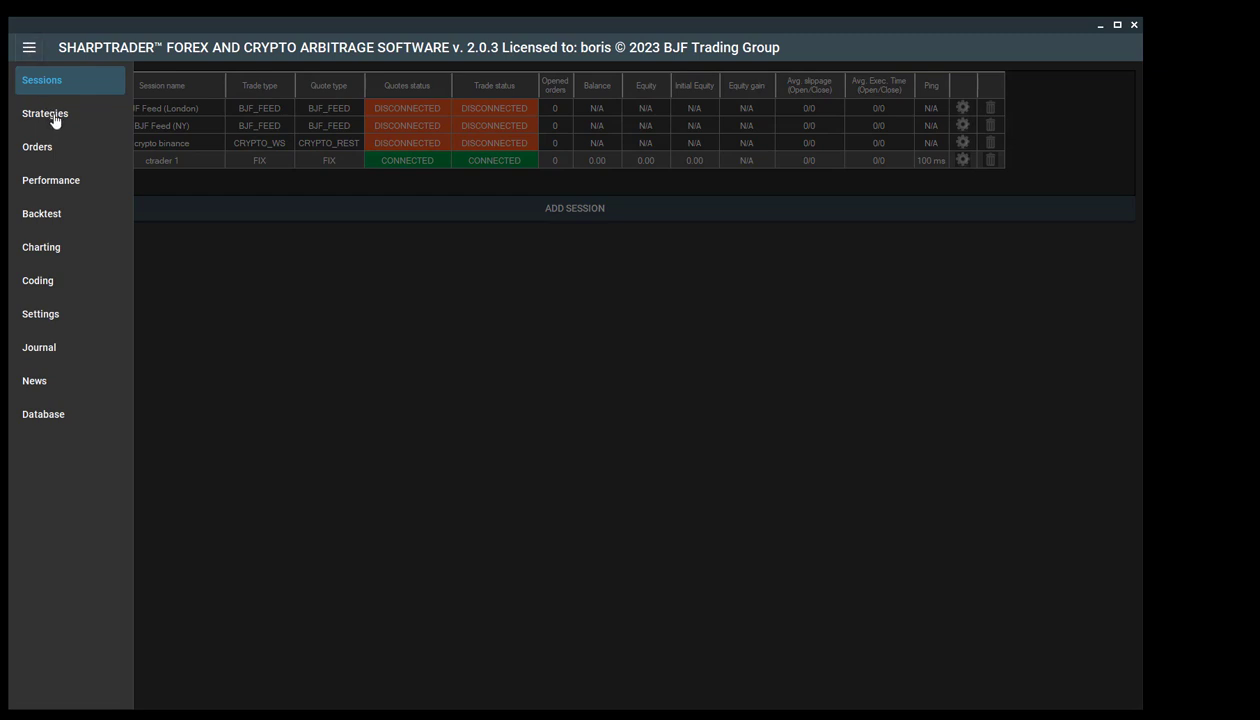
{"action": "left_click", "coordinate": [44, 113]}
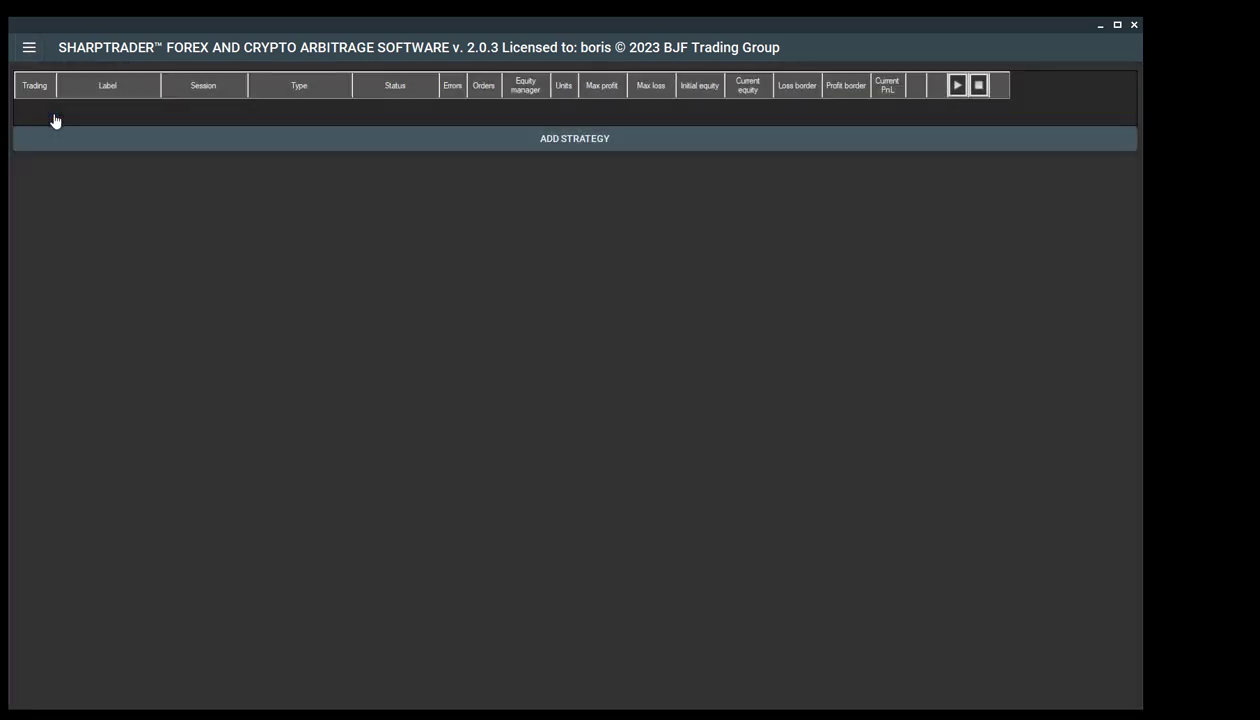
{"action": "mouse_move", "coordinate": [597, 150]}
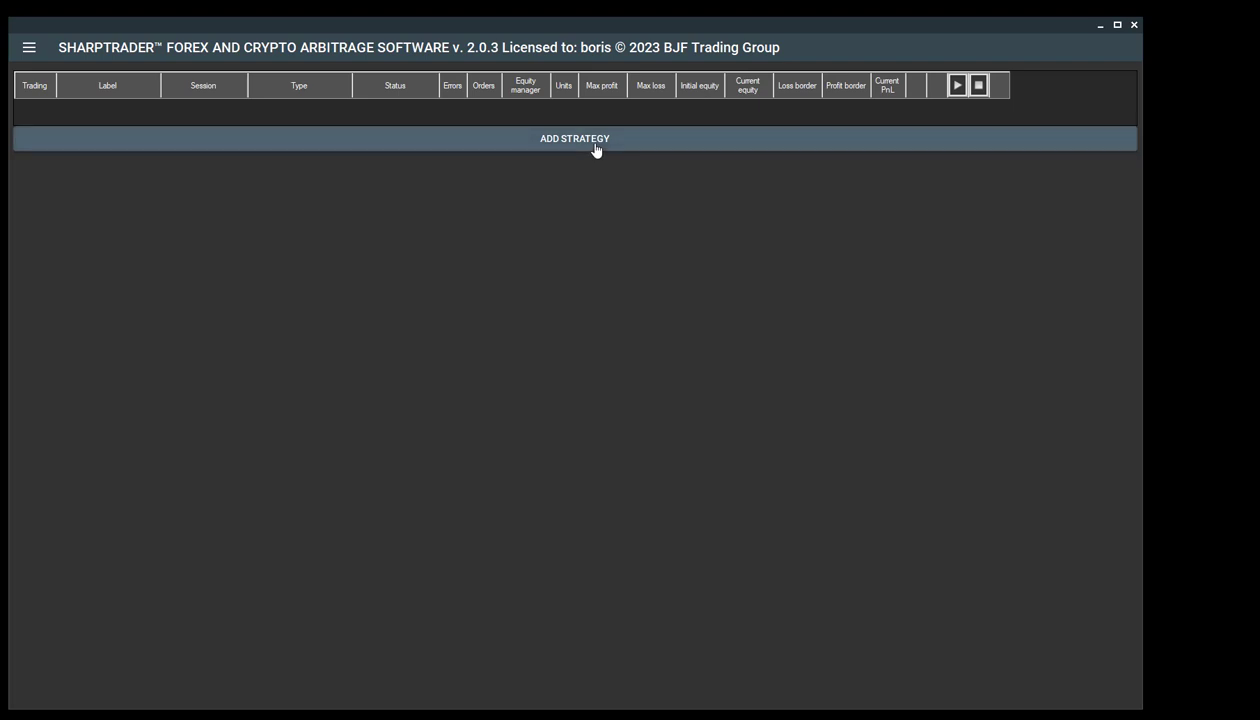
- Add a new LockCL2 strategy set to run on a single session
{"action": "left_click", "coordinate": [575, 138]}
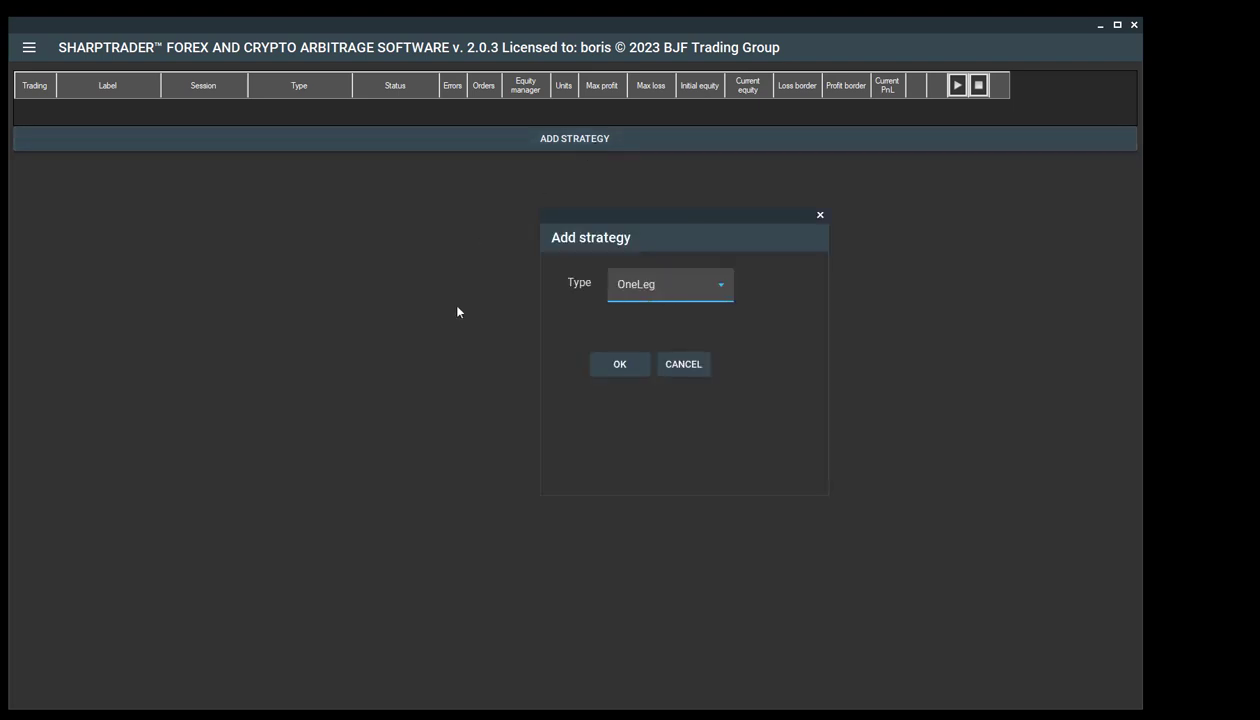
{"action": "mouse_move", "coordinate": [720, 289]}
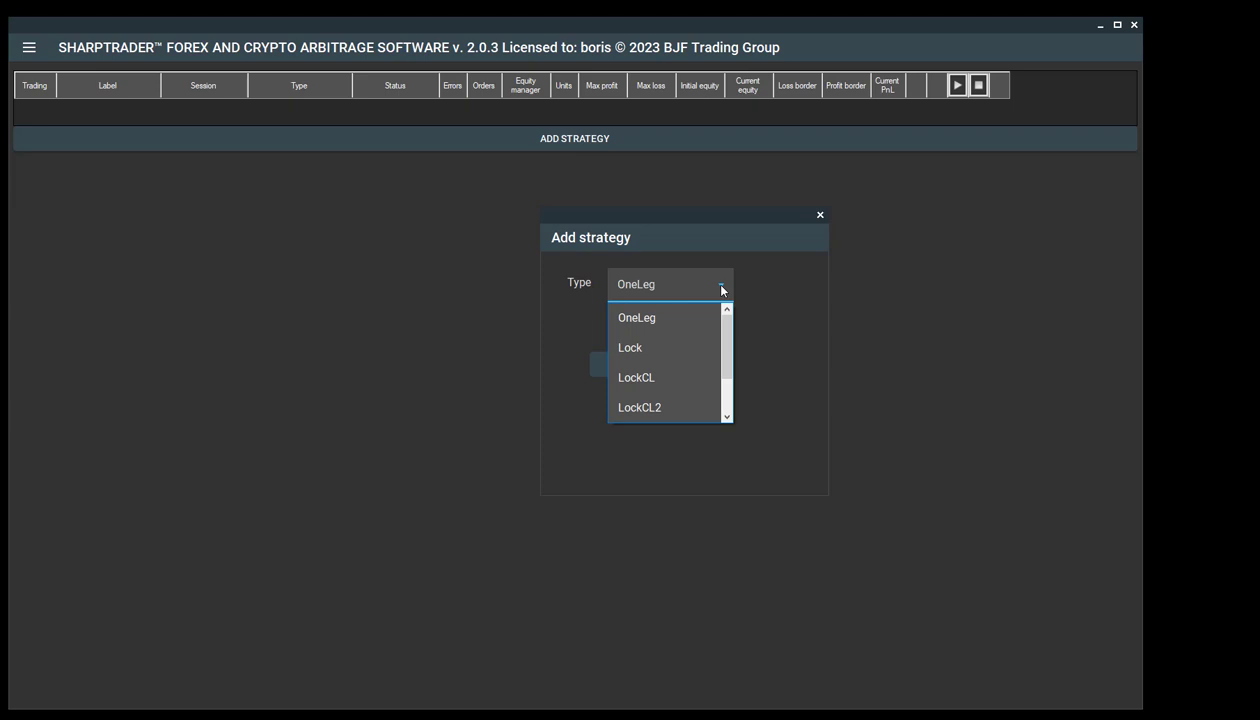
{"action": "left_click", "coordinate": [639, 407]}
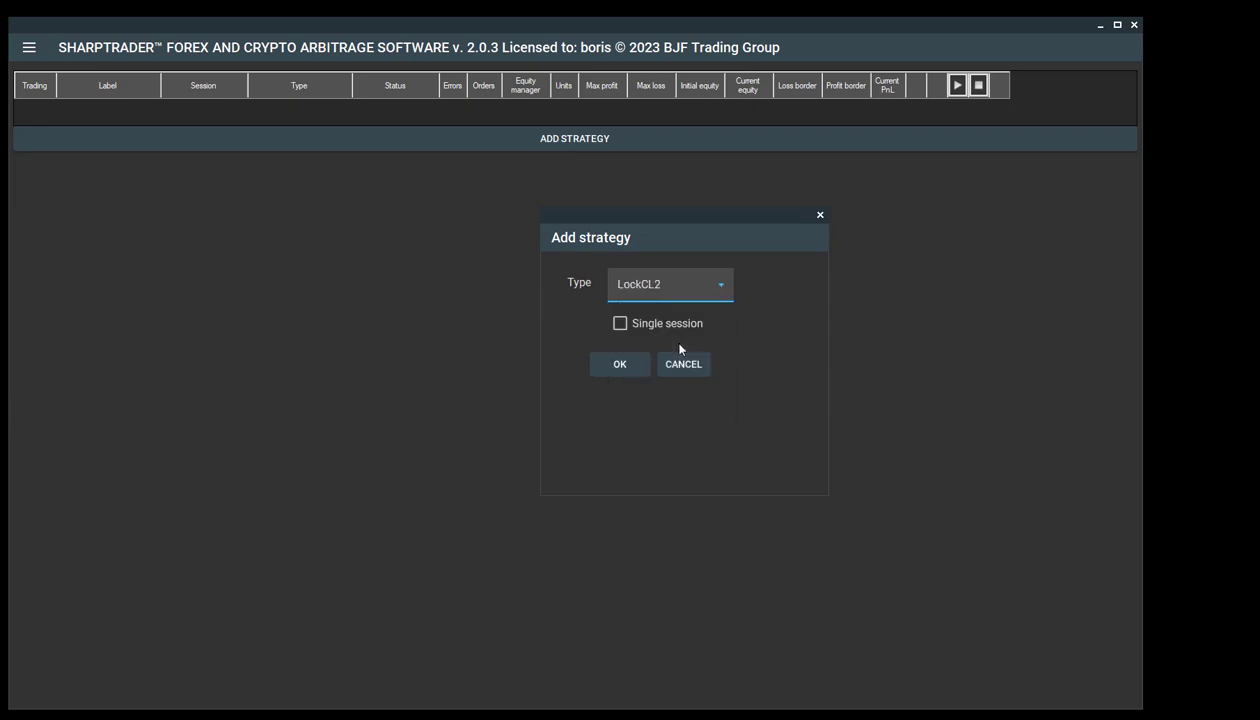
{"action": "mouse_move", "coordinate": [750, 326]}
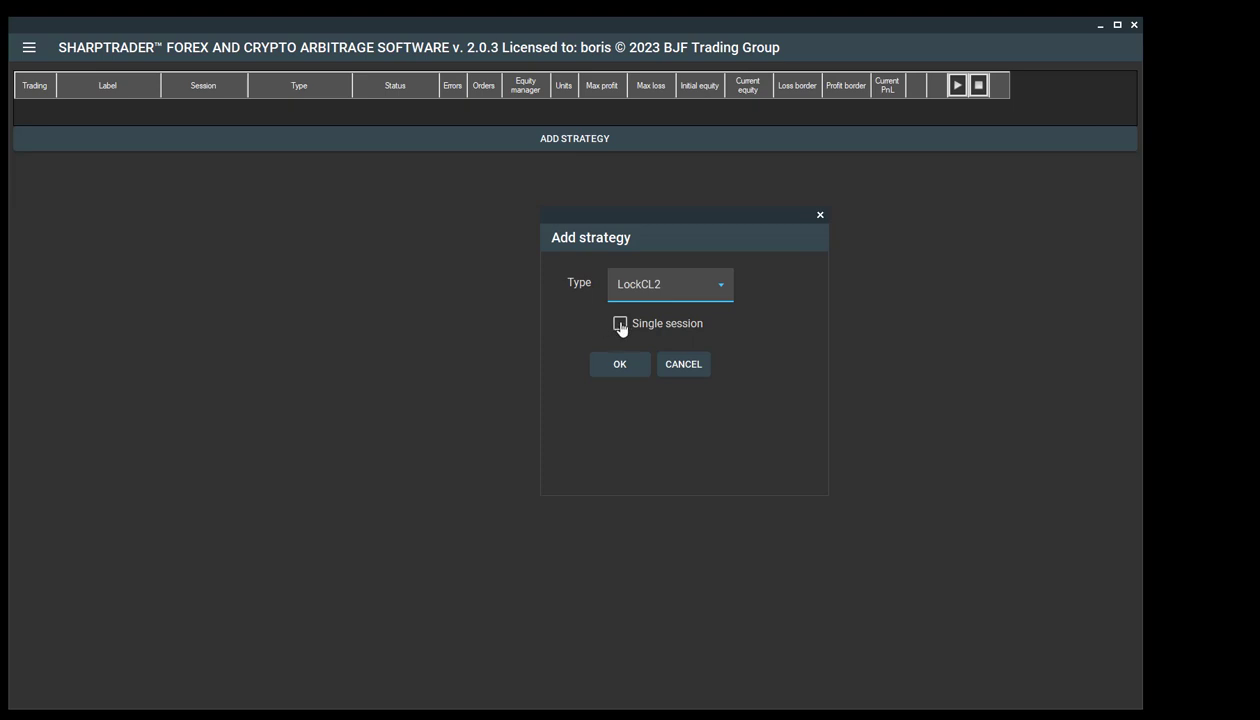
{"action": "left_click", "coordinate": [620, 364]}
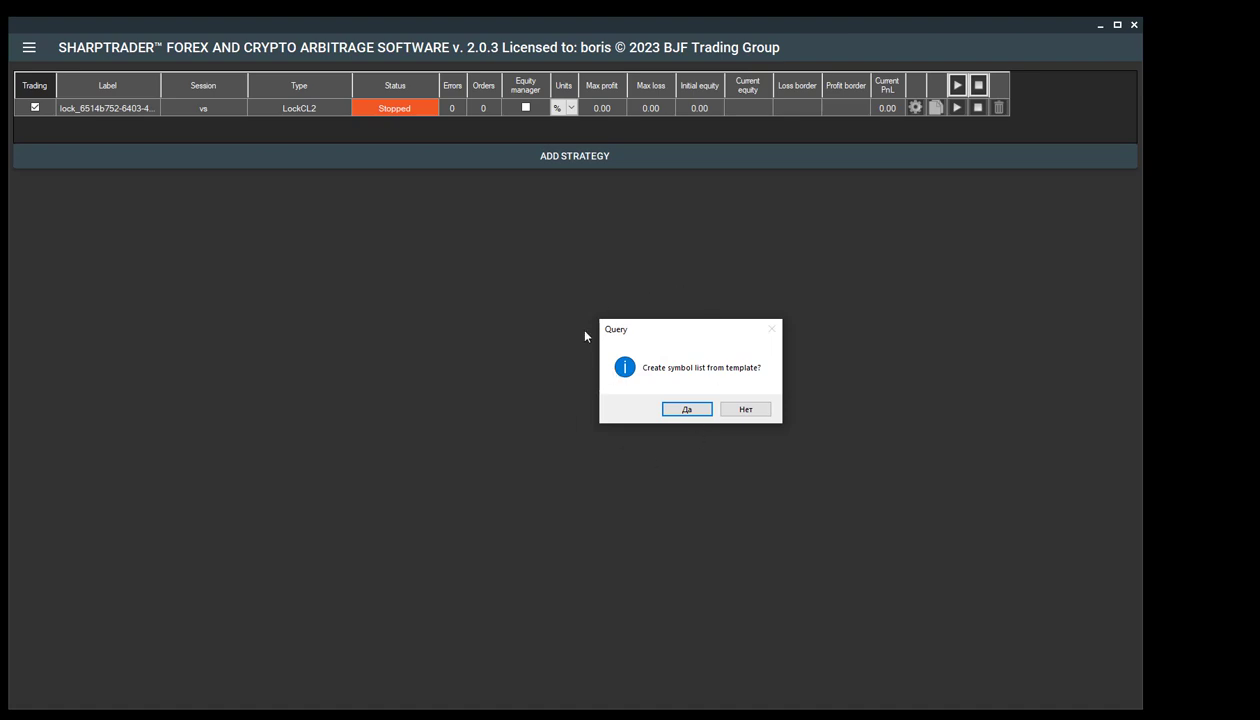
{"action": "mouse_move", "coordinate": [632, 409]}
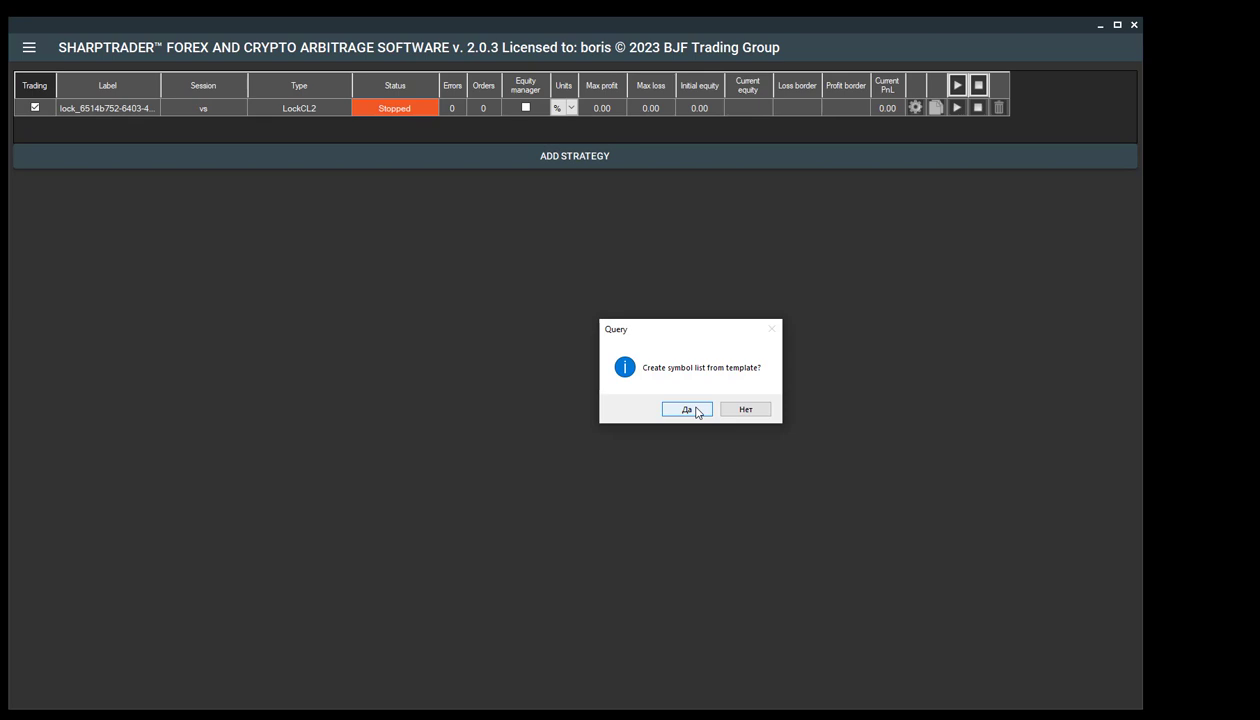
- Accept the prompt to create the symbol list from a template
{"action": "left_click", "coordinate": [689, 408]}
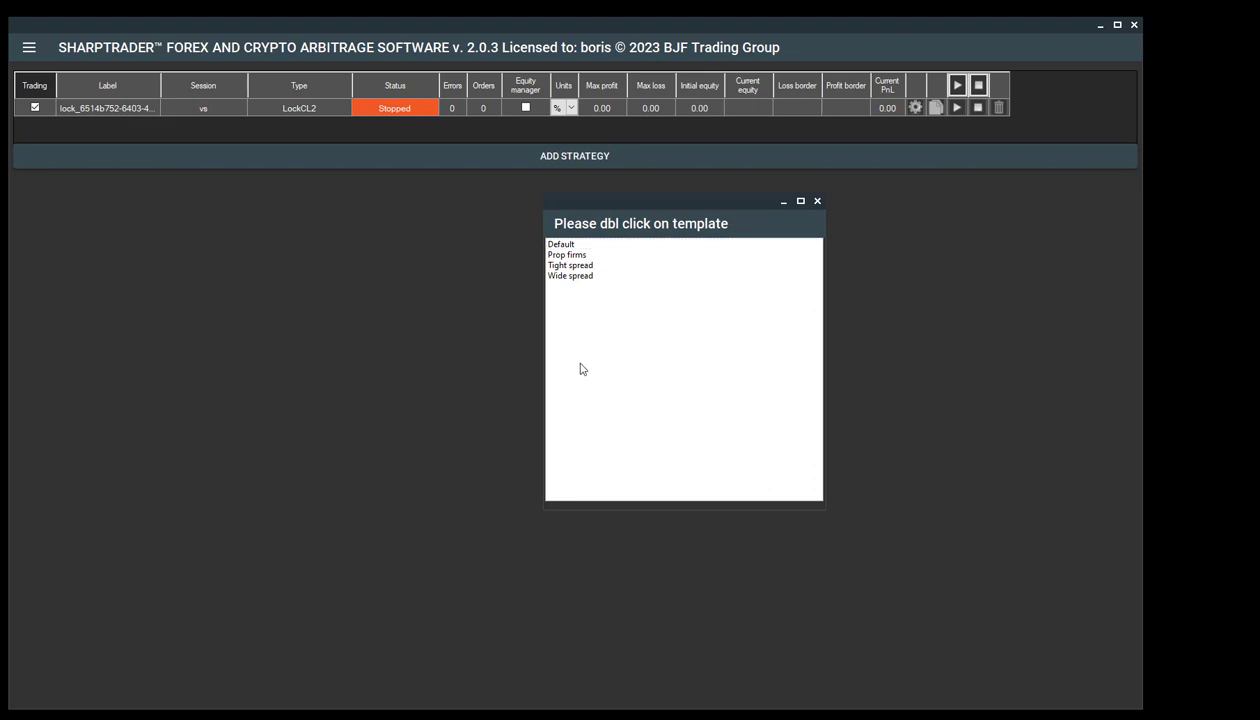
{"action": "mouse_move", "coordinate": [600, 269]}
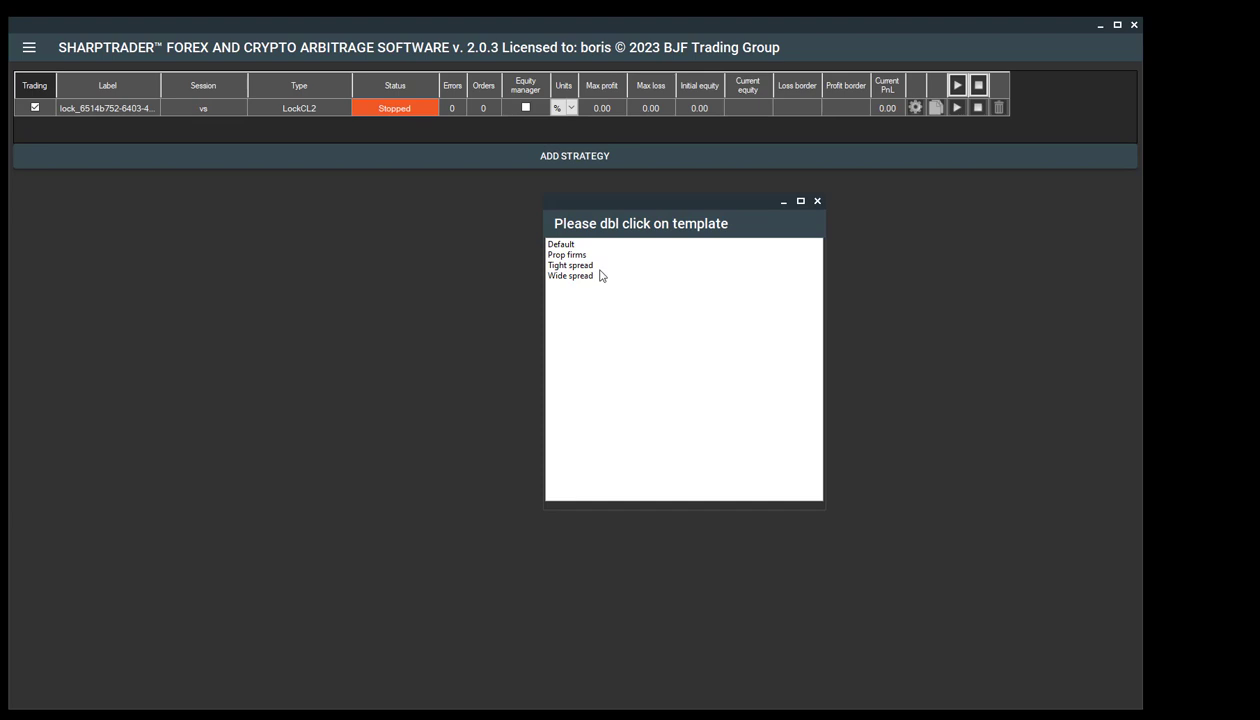
{"action": "mouse_move", "coordinate": [594, 281]}
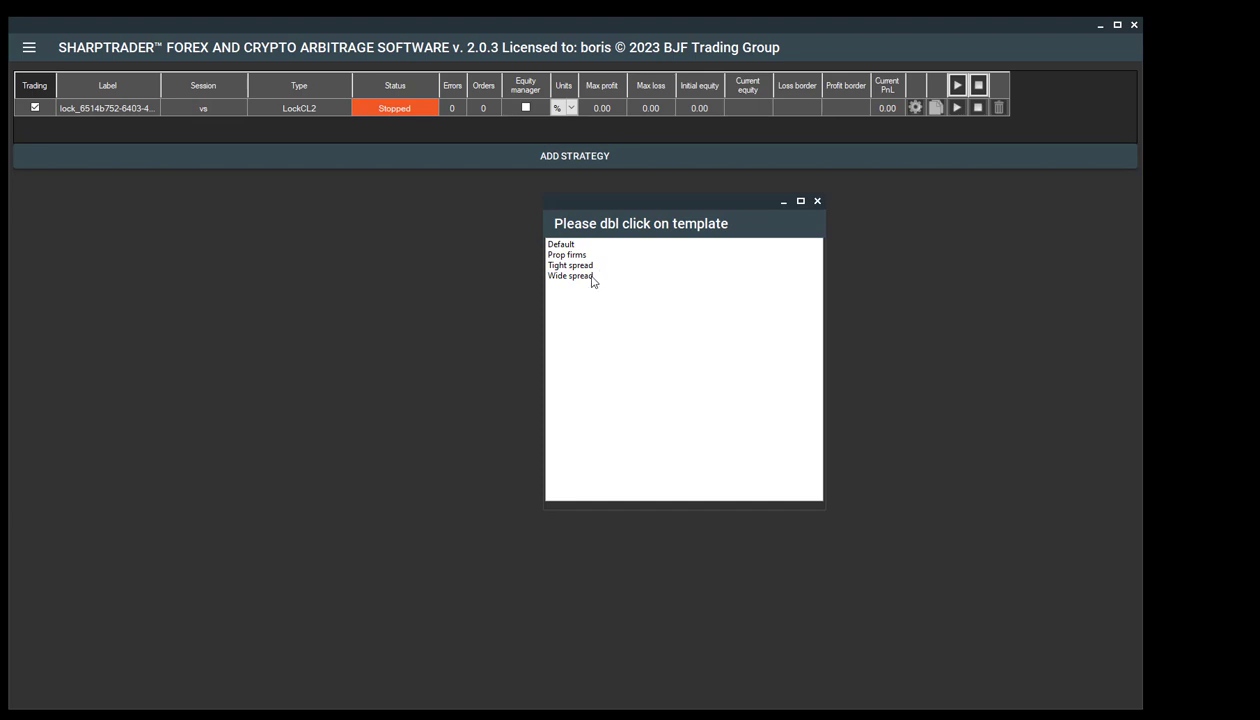
{"action": "mouse_move", "coordinate": [582, 267]}
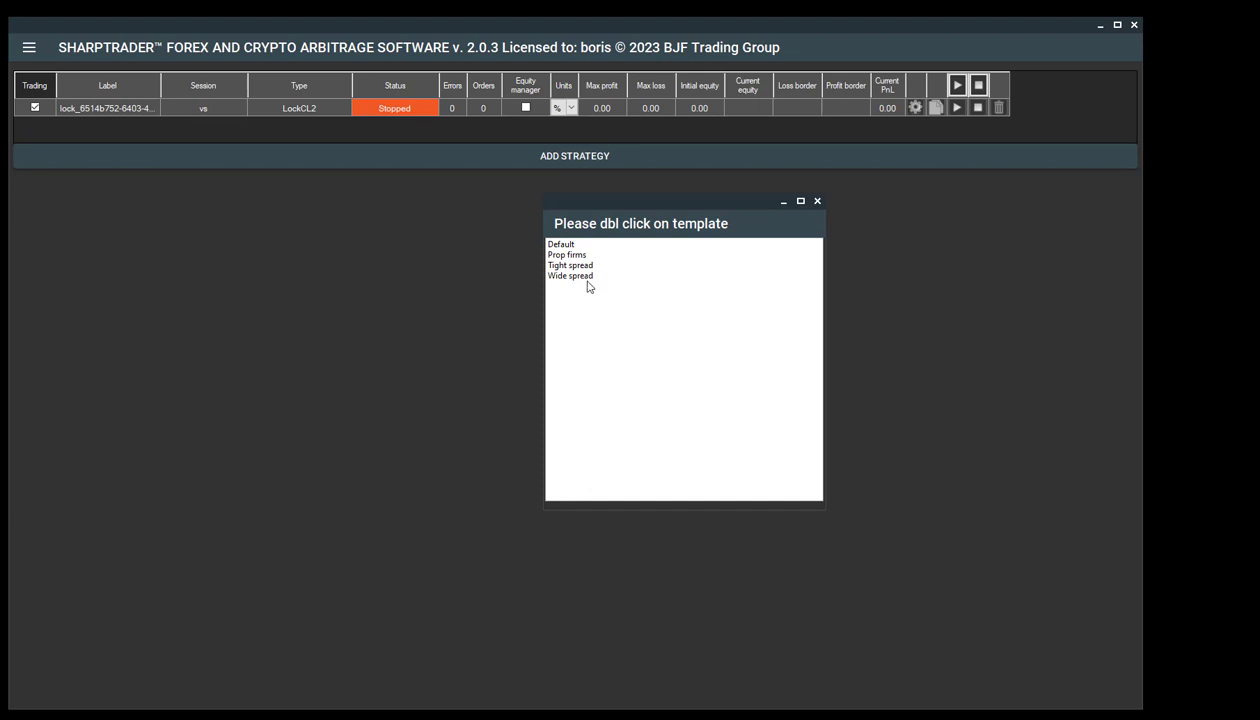
{"action": "mouse_move", "coordinate": [578, 262]}
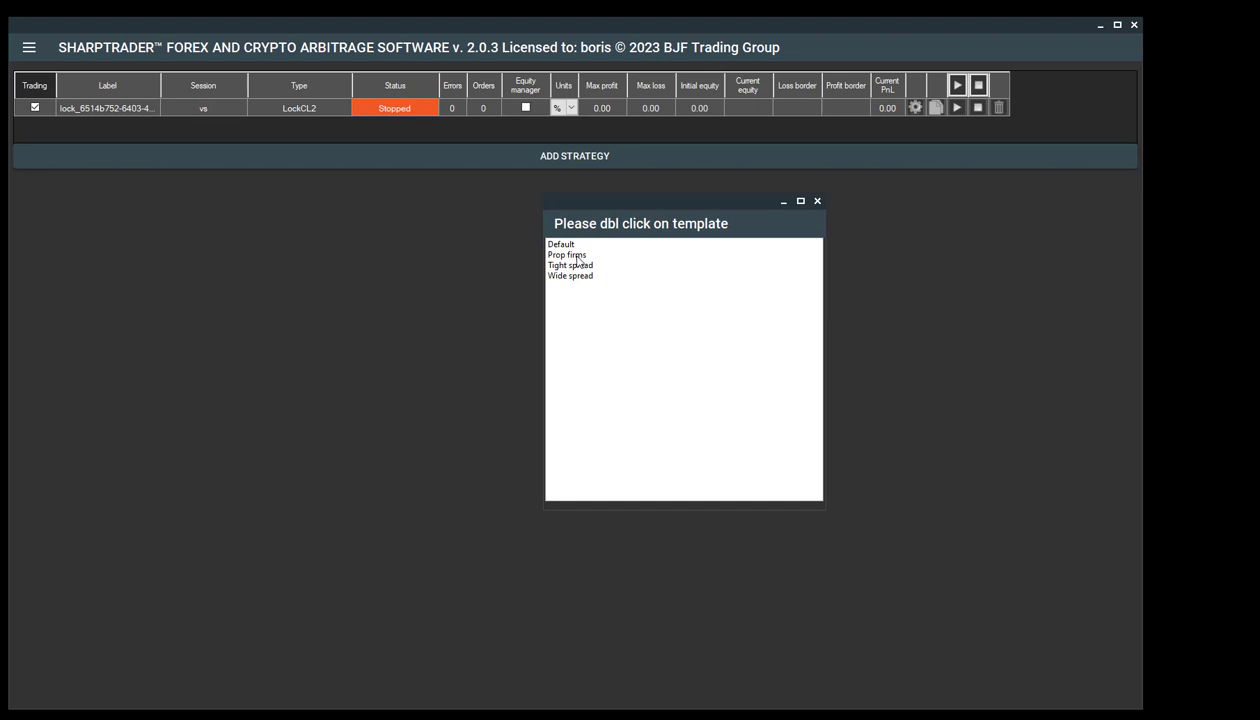
- Load the Prop firms template into the strategy's symbol list
{"action": "left_click", "coordinate": [567, 254]}
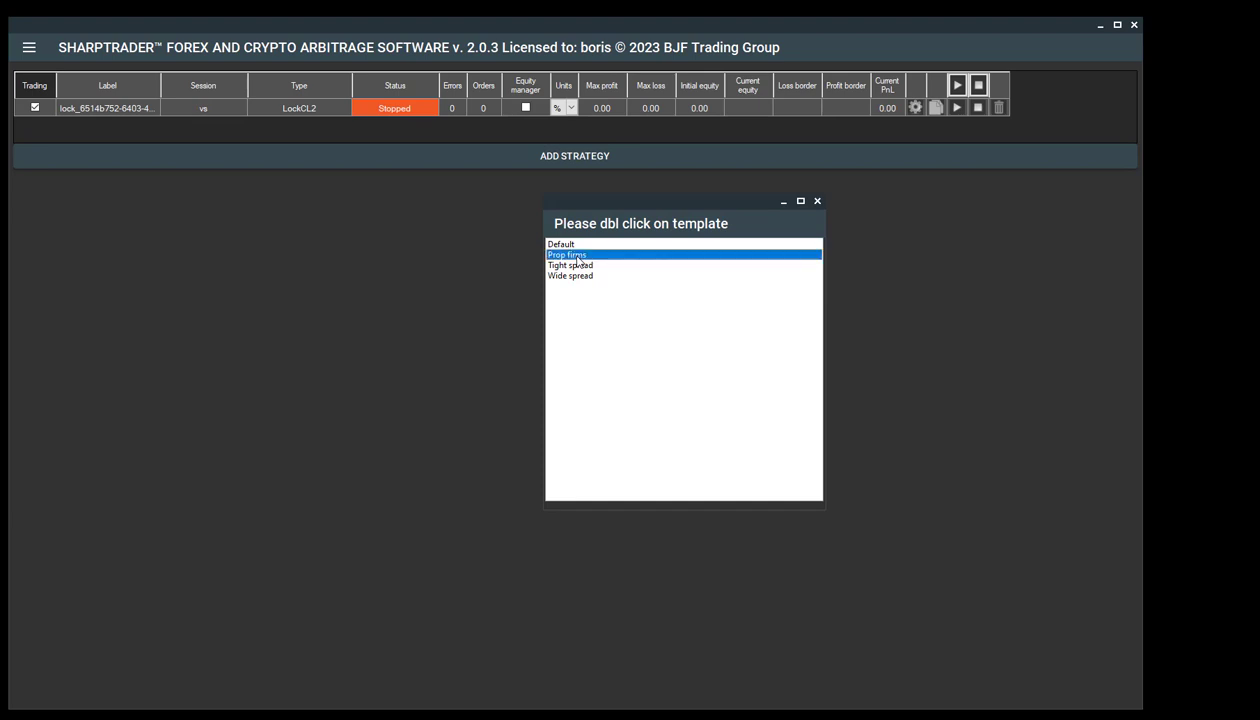
{"action": "double_click", "coordinate": [567, 254]}
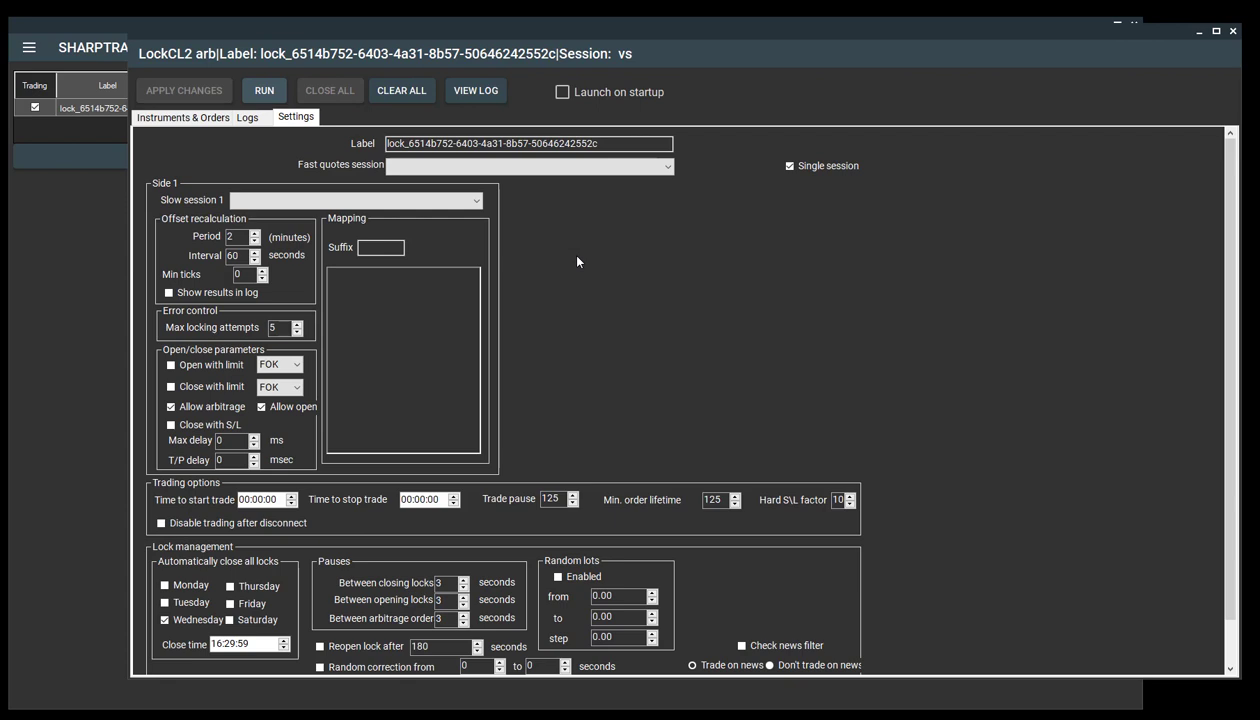
{"action": "mouse_move", "coordinate": [662, 282]}
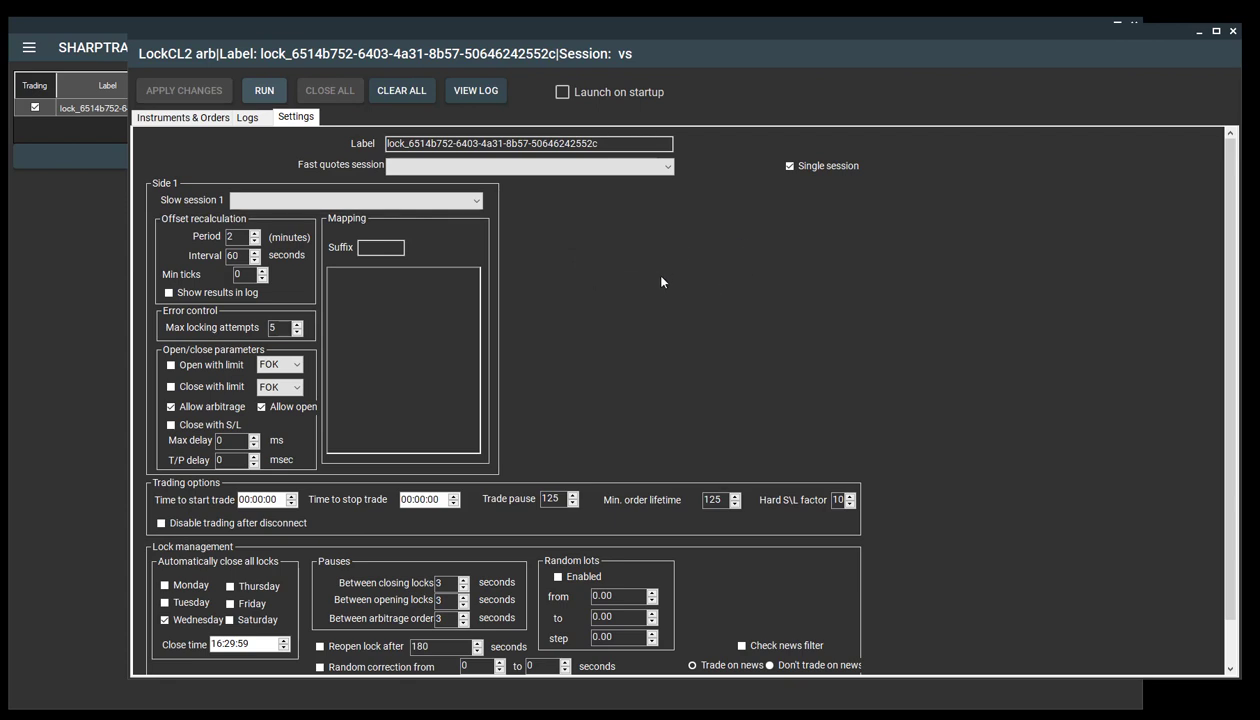
{"action": "mouse_move", "coordinate": [517, 181]}
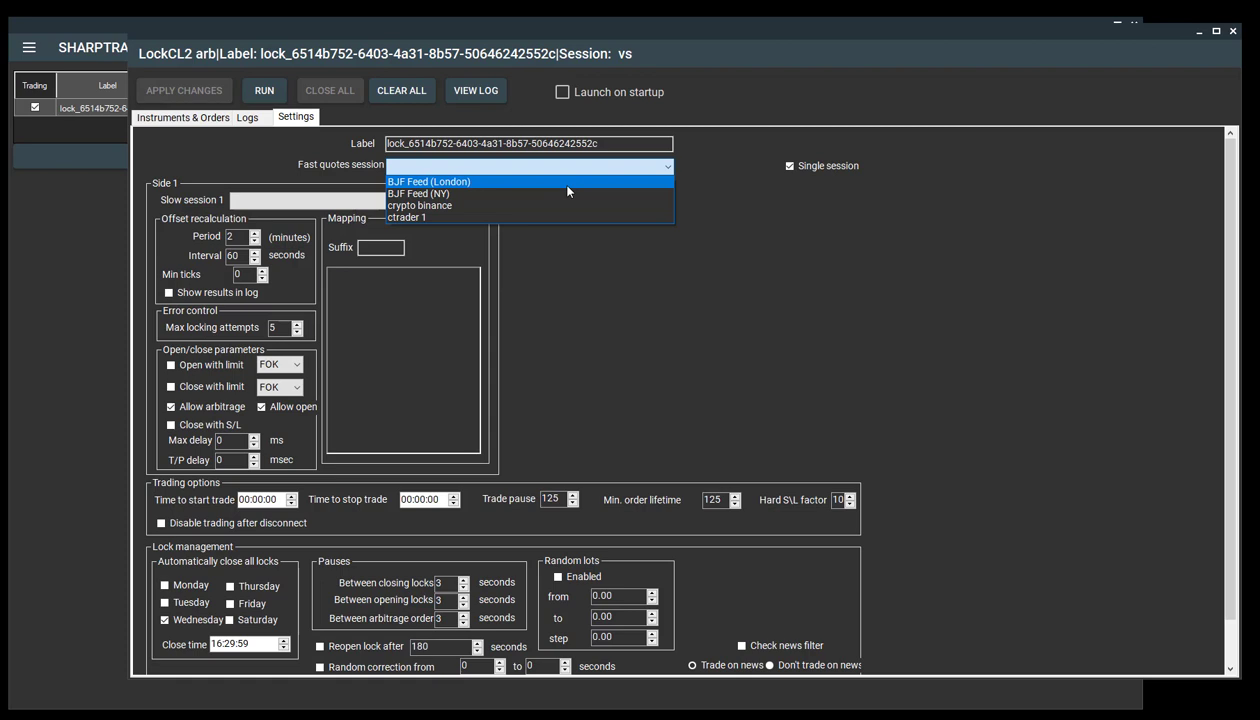
{"action": "mouse_move", "coordinate": [568, 201]}
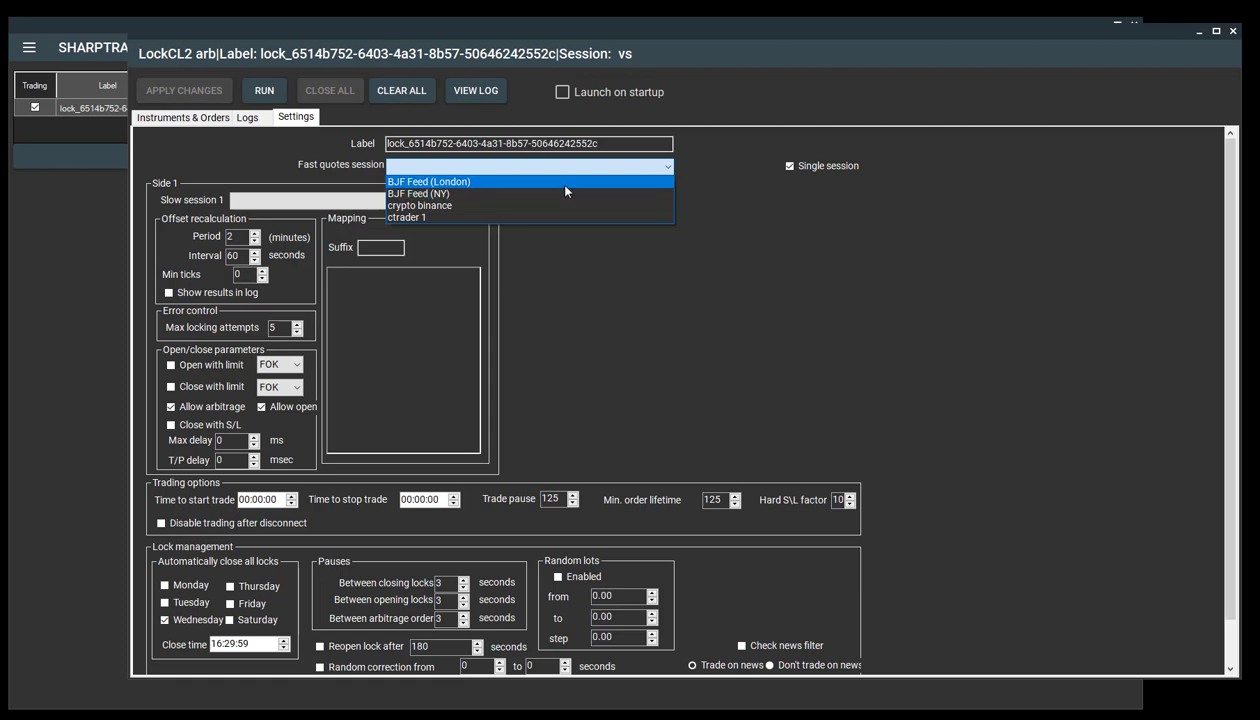
- Set fast quotes to BJF Feed (London) and slow session 1 to ctrader 1
{"action": "left_click", "coordinate": [438, 181]}
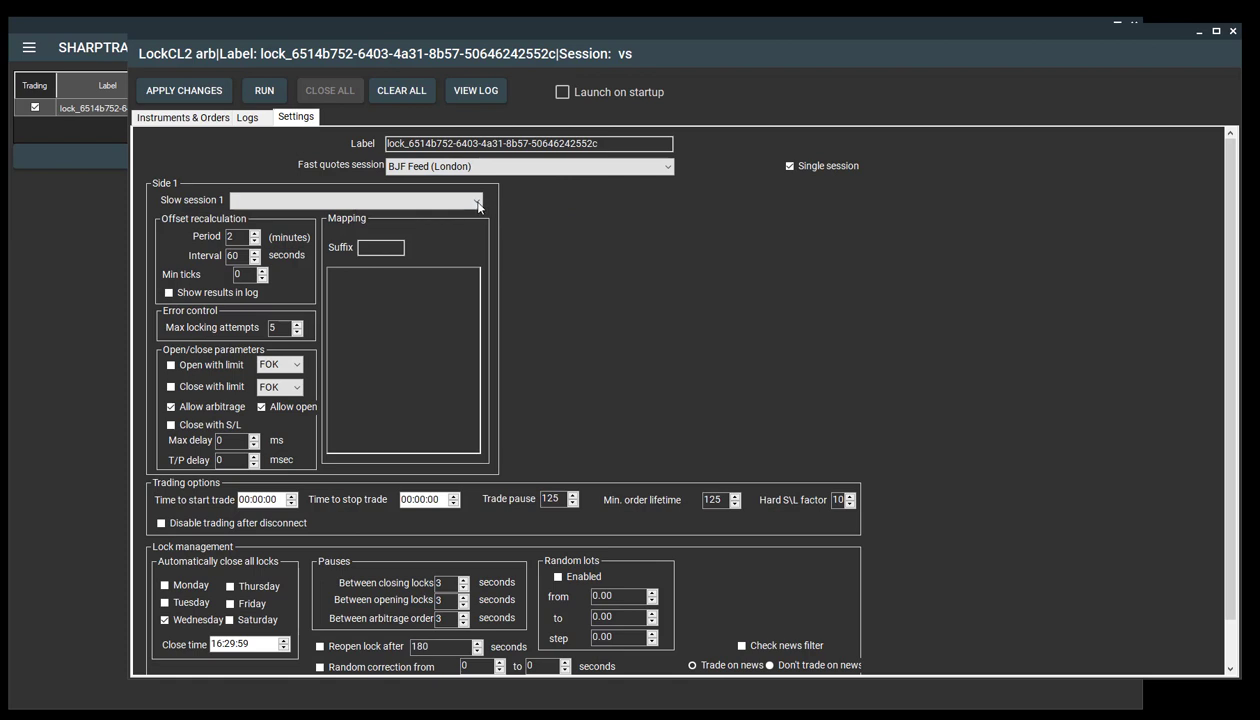
{"action": "left_click", "coordinate": [478, 200]}
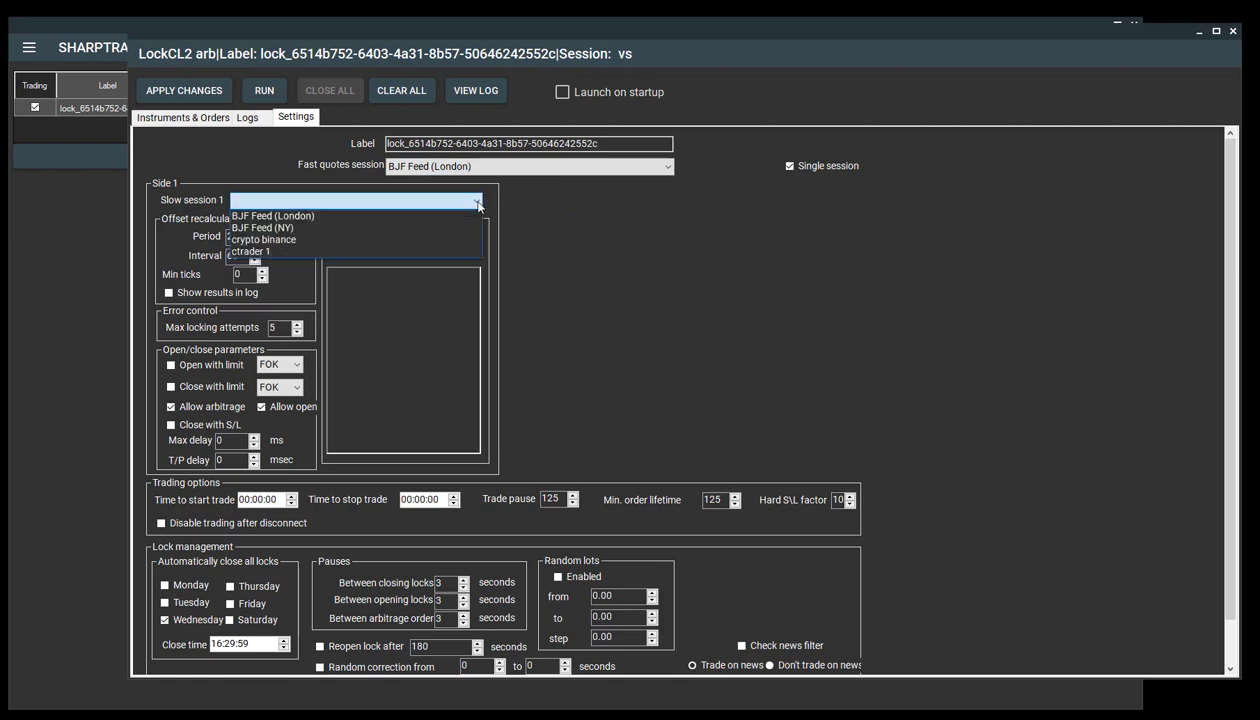
{"action": "left_click", "coordinate": [250, 251]}
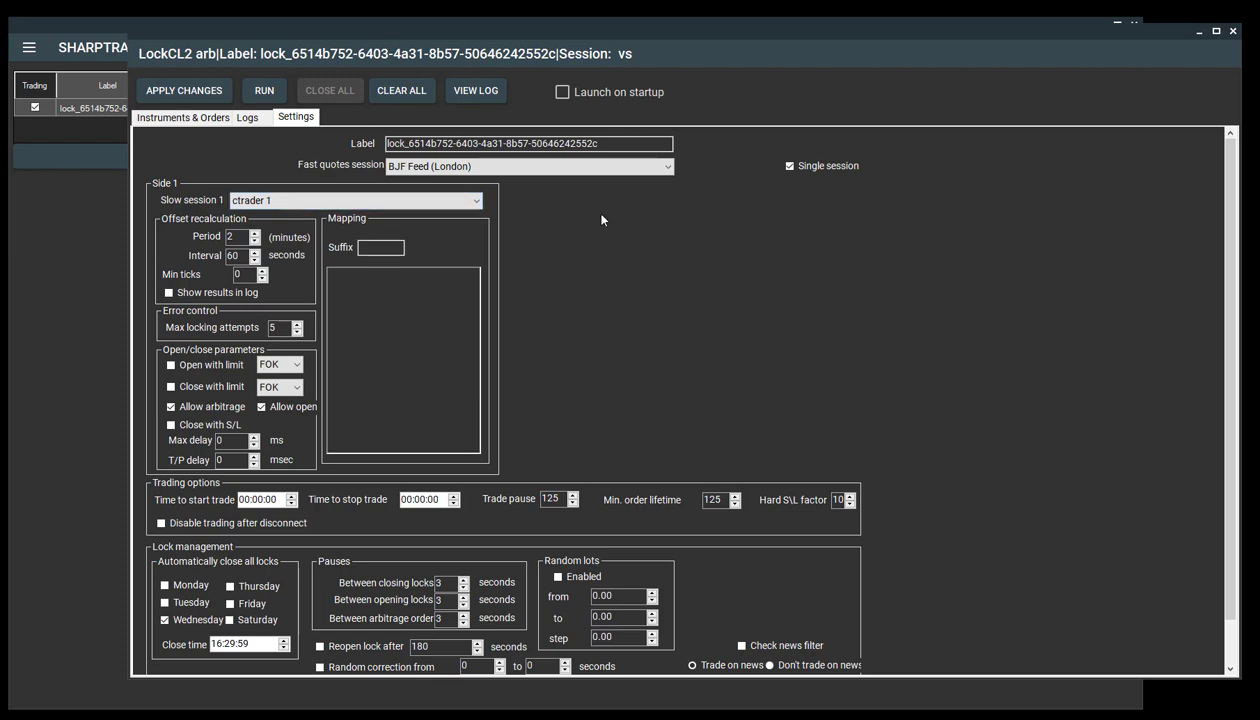
{"action": "mouse_move", "coordinate": [727, 243]}
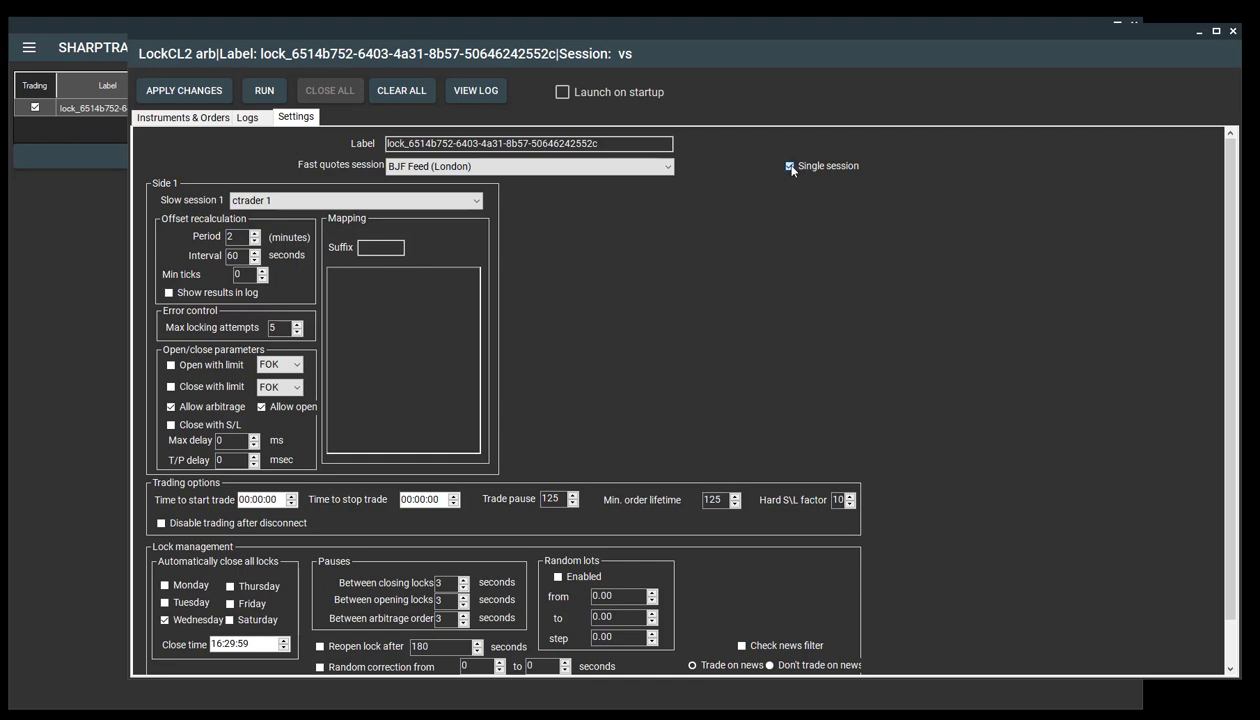
{"action": "left_click", "coordinate": [789, 165]}
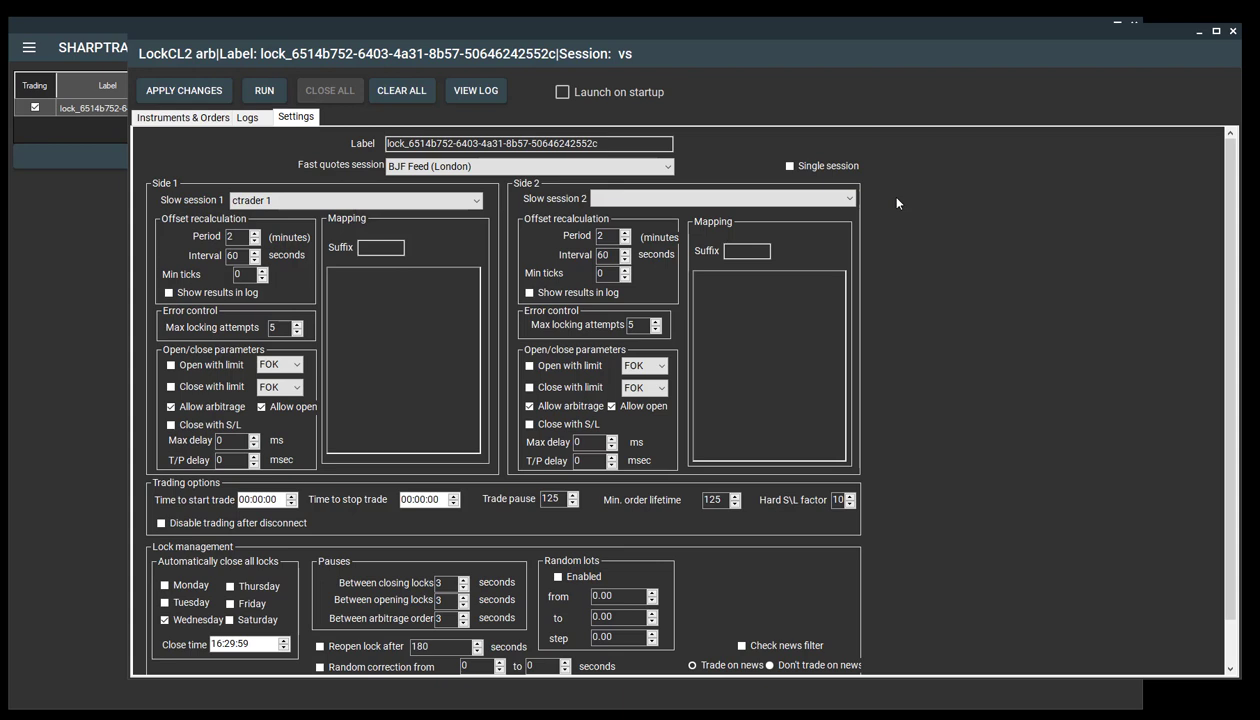
{"action": "mouse_move", "coordinate": [417, 188]}
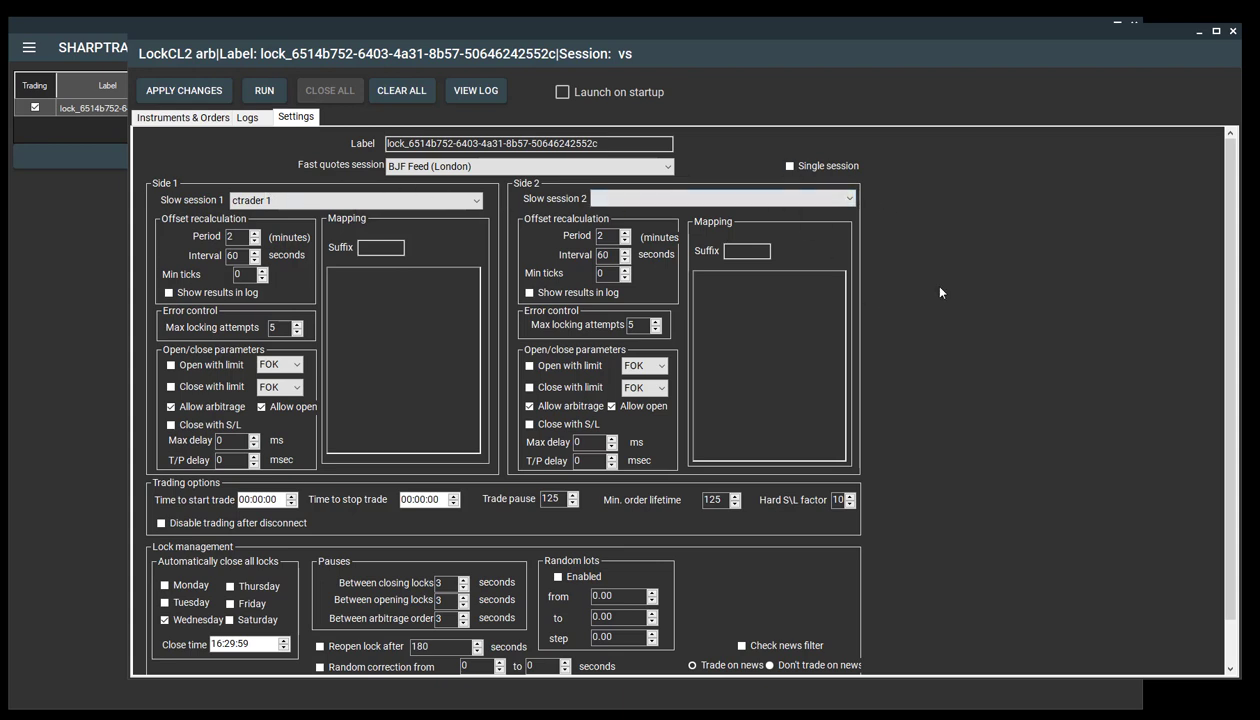
{"action": "left_click", "coordinate": [789, 165]}
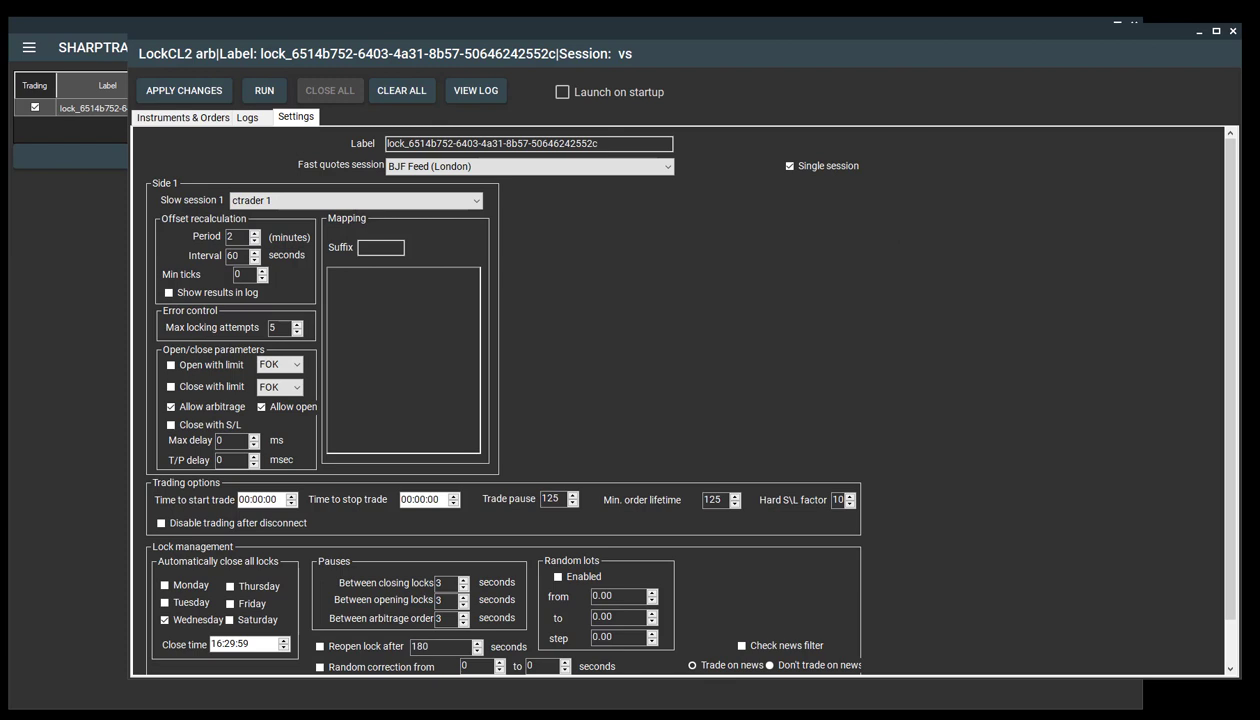
{"action": "mouse_move", "coordinate": [128, 340]}
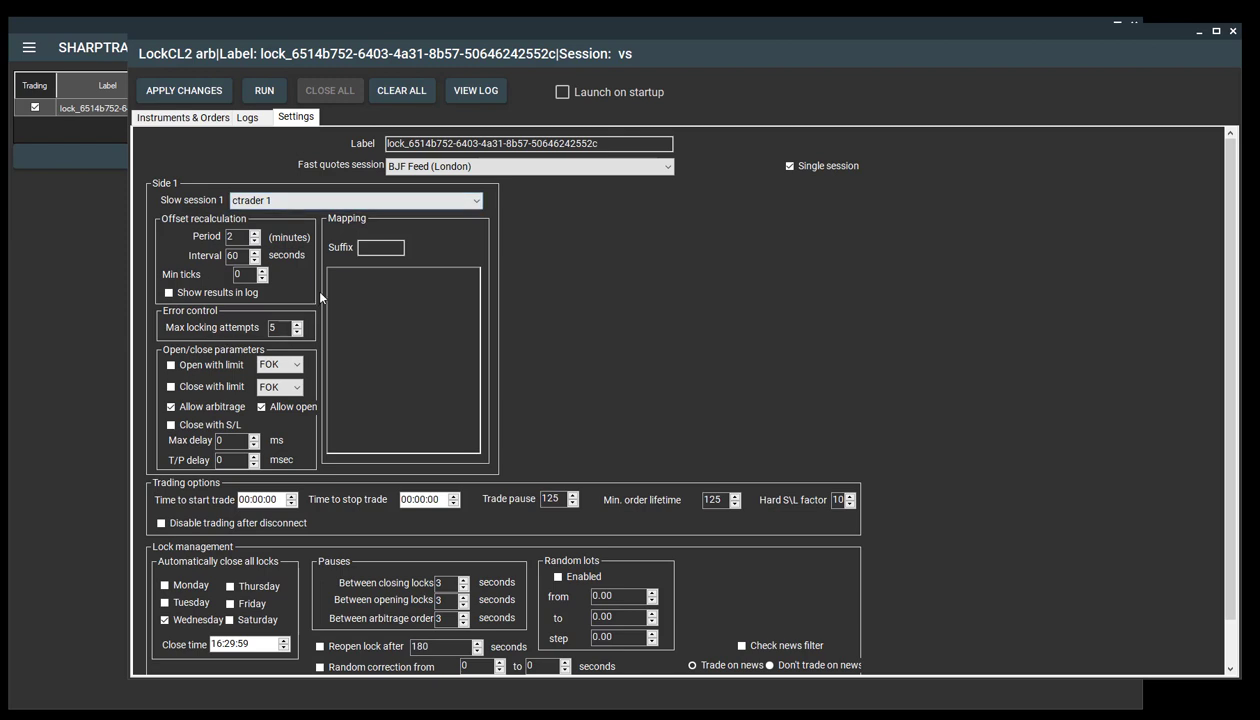
- Enter 'fx' as side 1's mapping suffix
{"action": "left_click", "coordinate": [381, 247]}
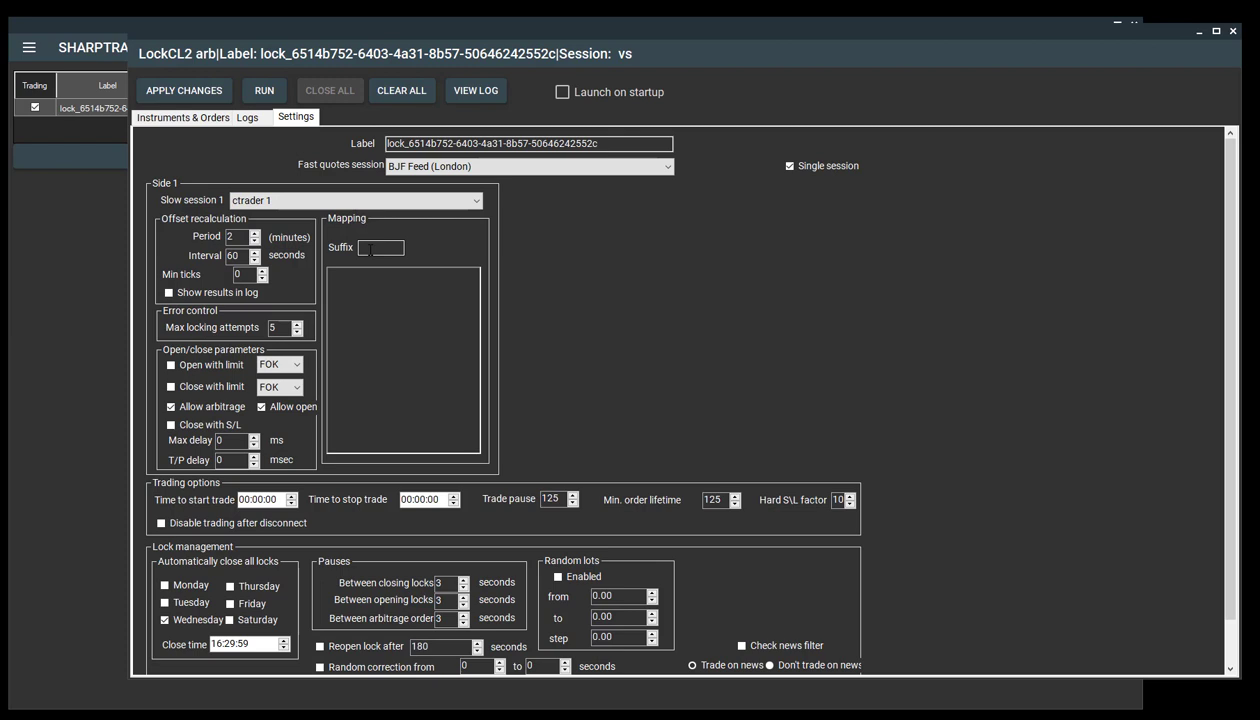
{"action": "left_click", "coordinate": [382, 247]}
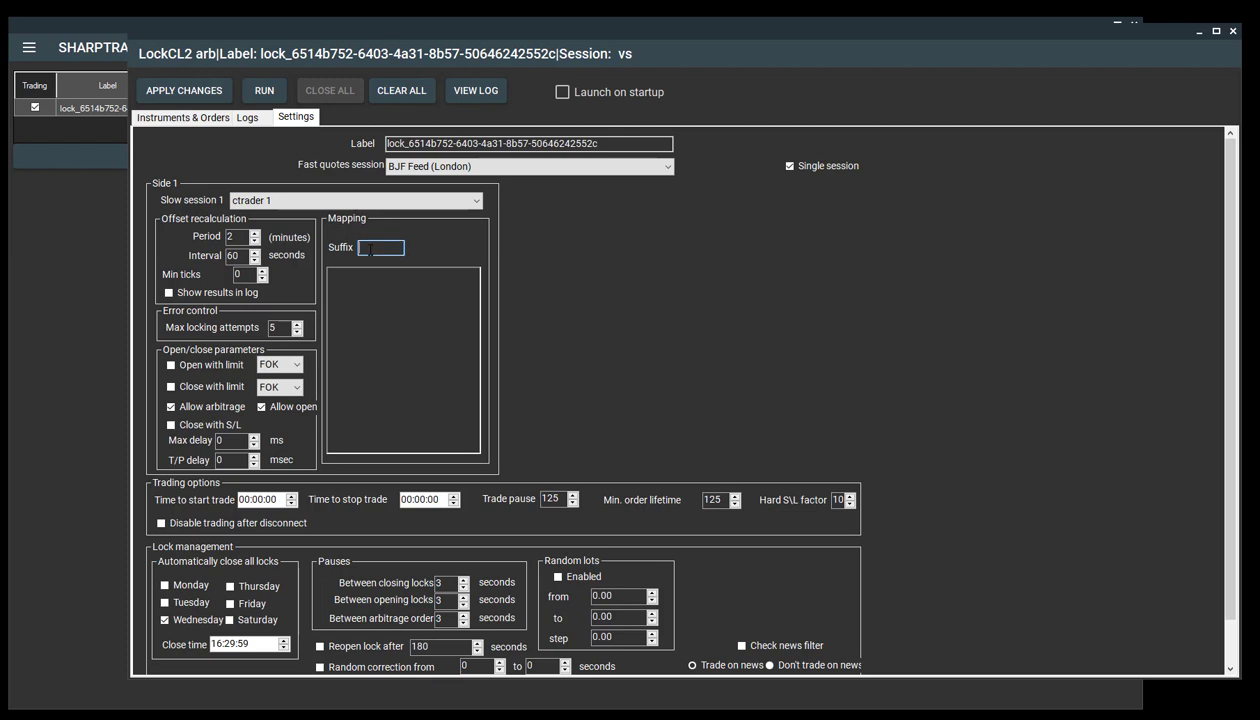
{"action": "type", "text": "fx"}
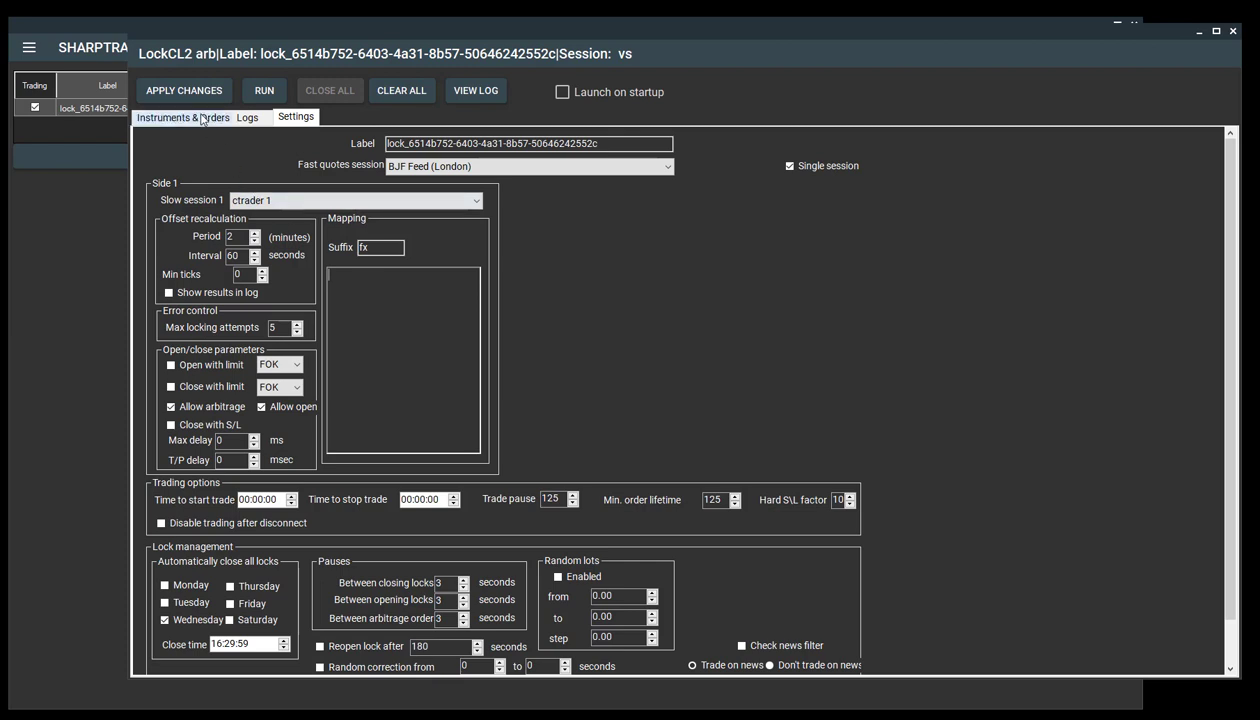
- Switch to the Instruments & Orders view showing seven currency pairs
{"action": "left_click", "coordinate": [183, 118]}
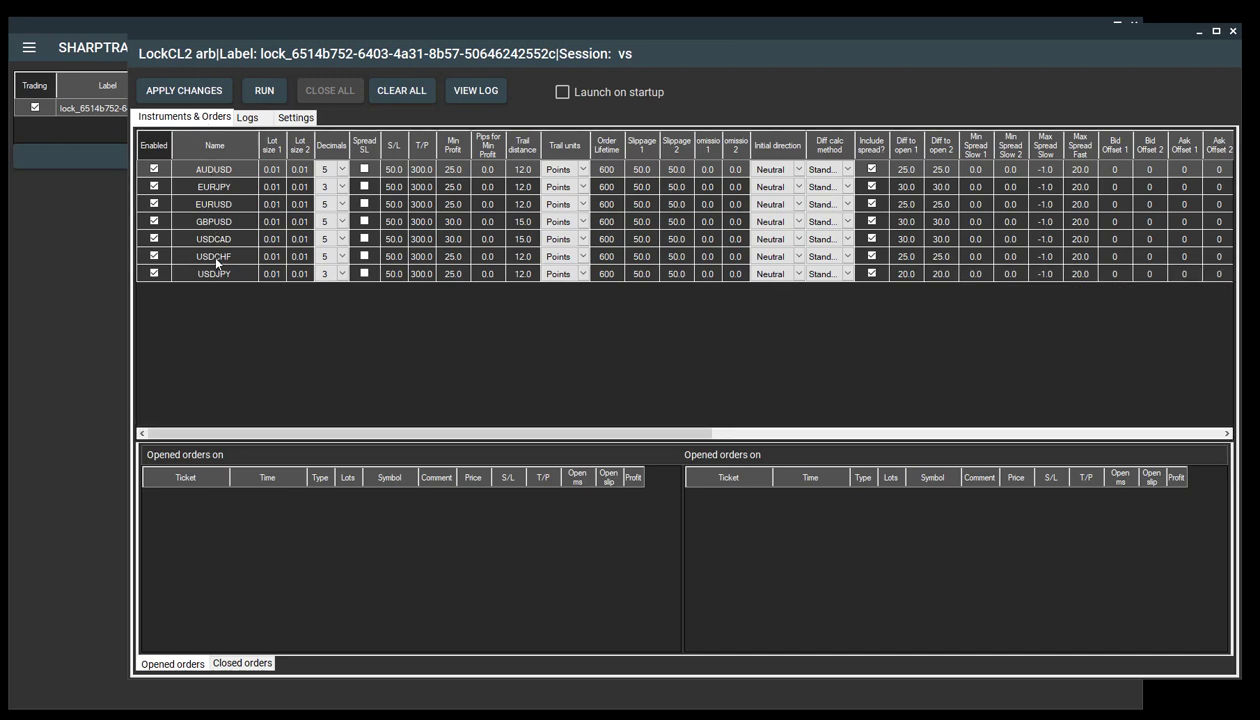
{"action": "mouse_move", "coordinate": [218, 281]}
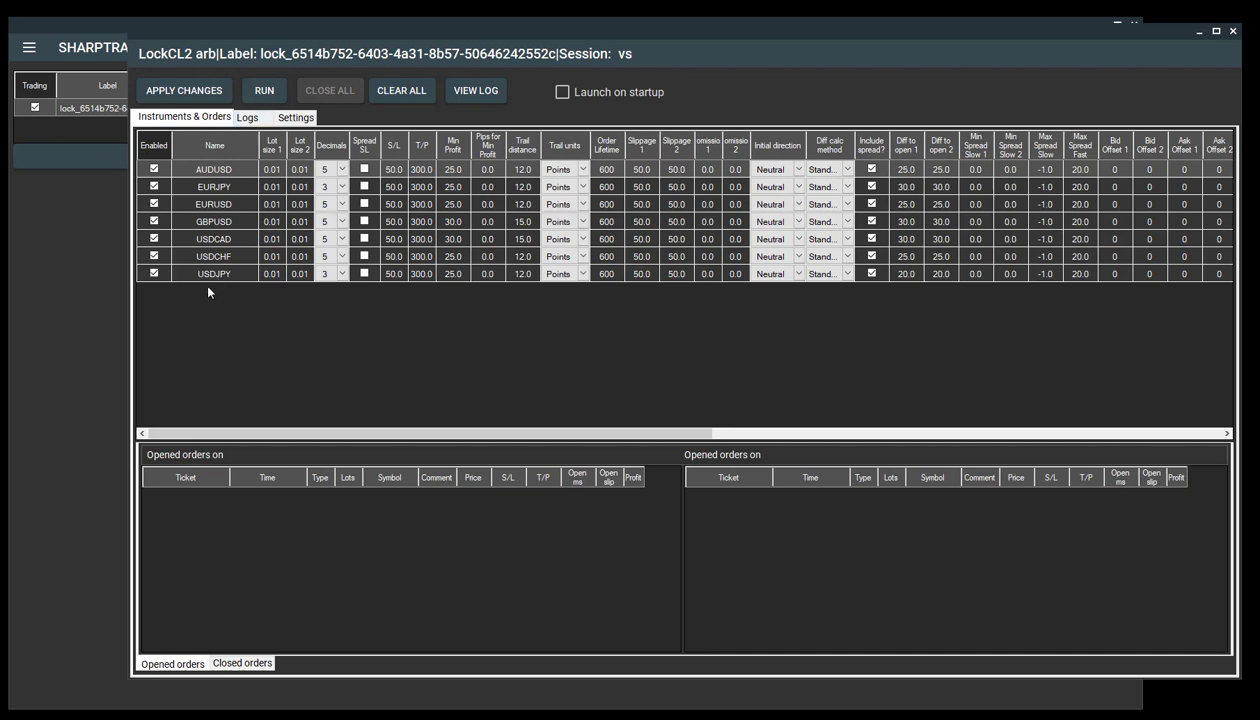
- Return to the LockCL2 Settings tab with the empty mapping list
{"action": "left_click", "coordinate": [295, 117]}
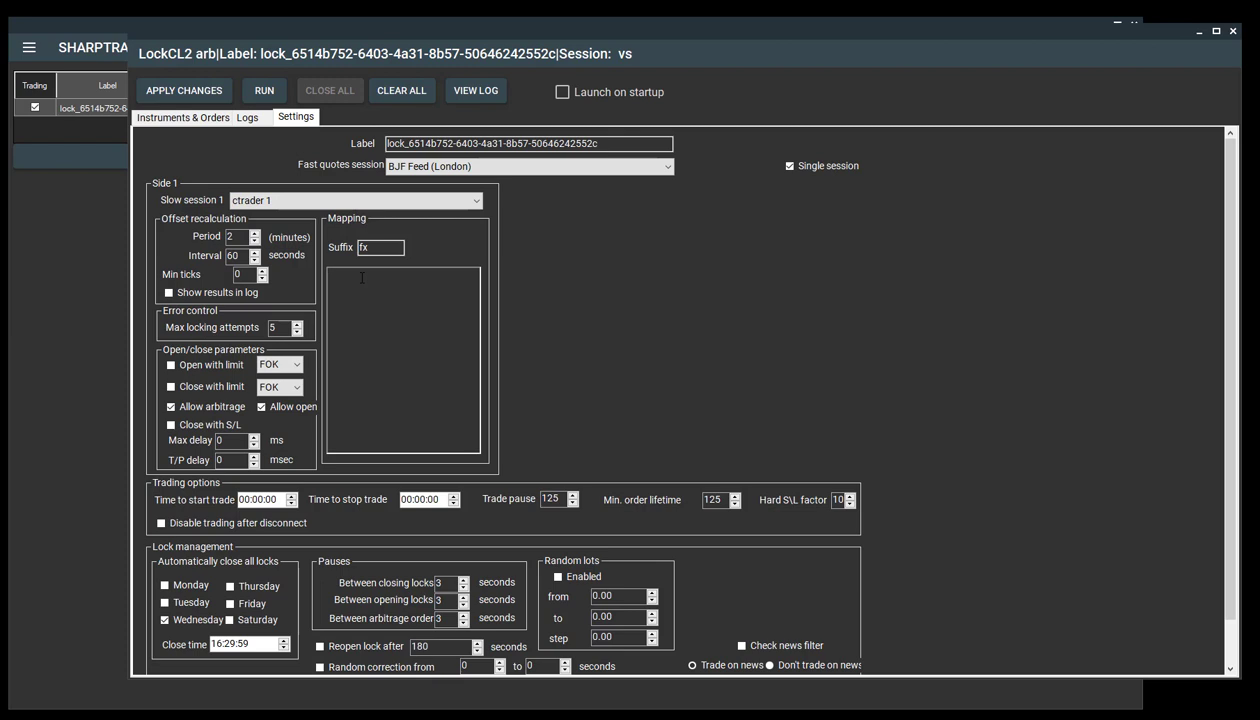
- Enter the mapping GDAXI=DE30 for side 1
{"action": "type", "text": "GDAXI="}
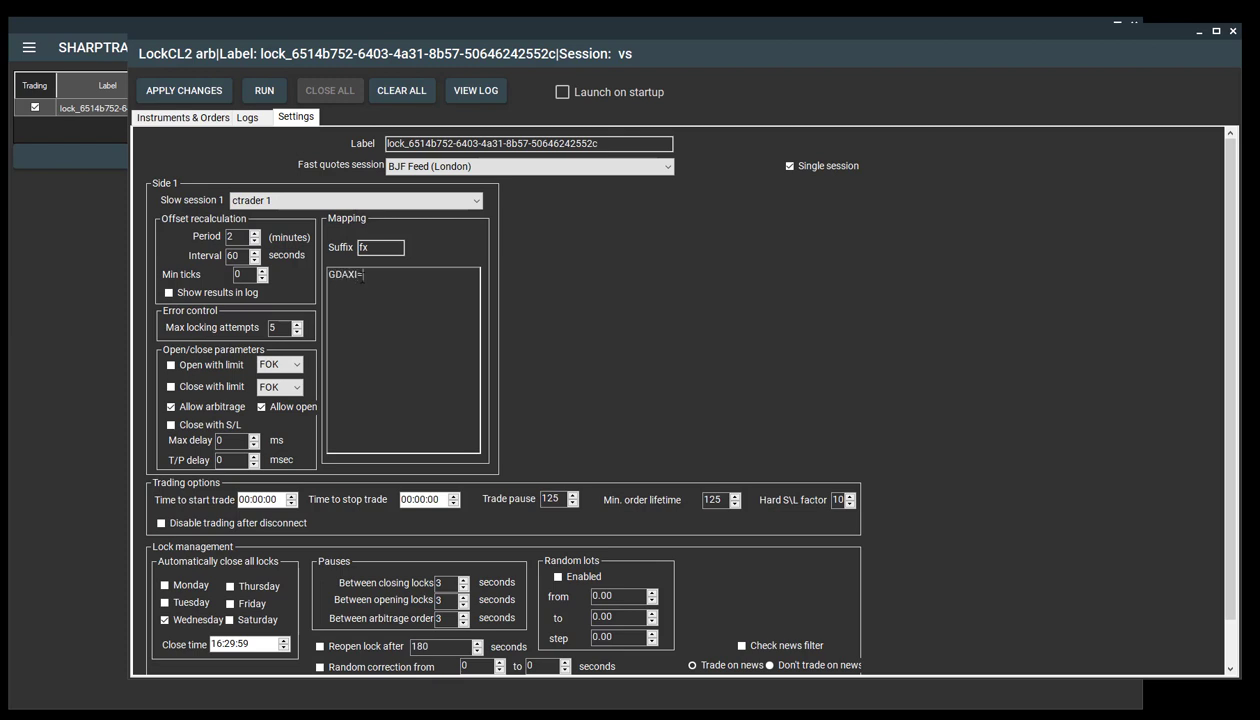
{"action": "type", "text": "DE30"}
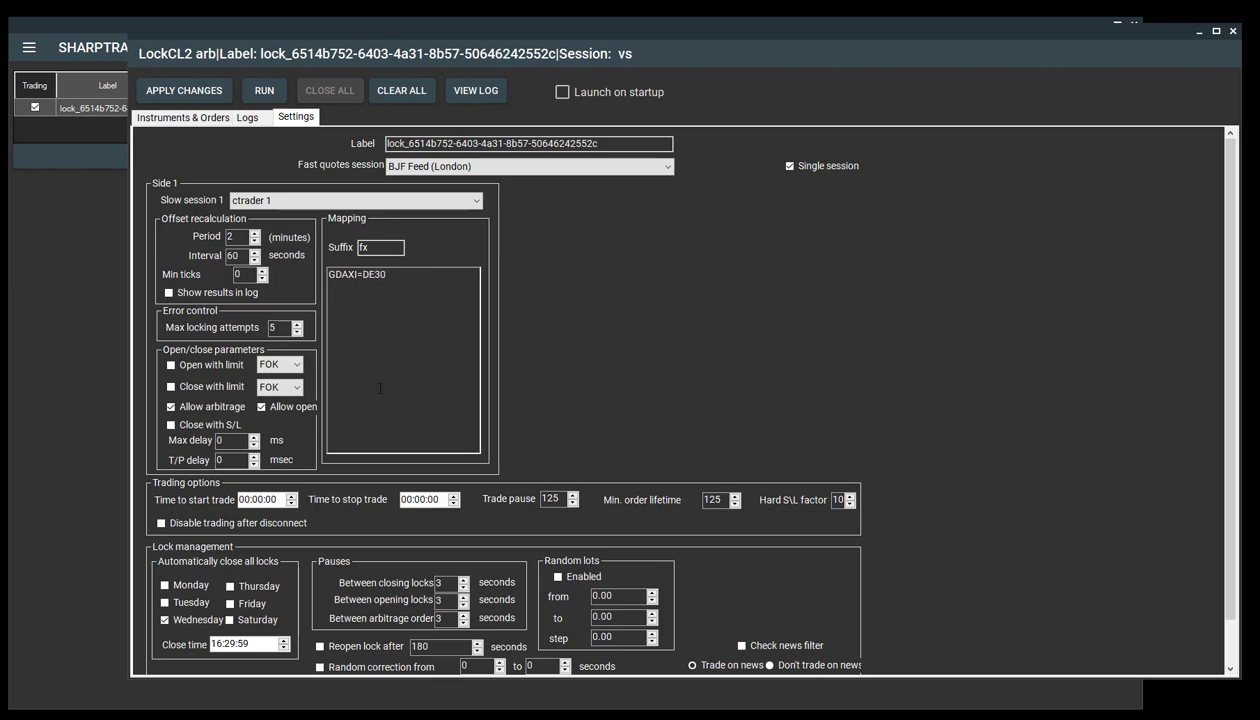
{"action": "mouse_move", "coordinate": [373, 314]}
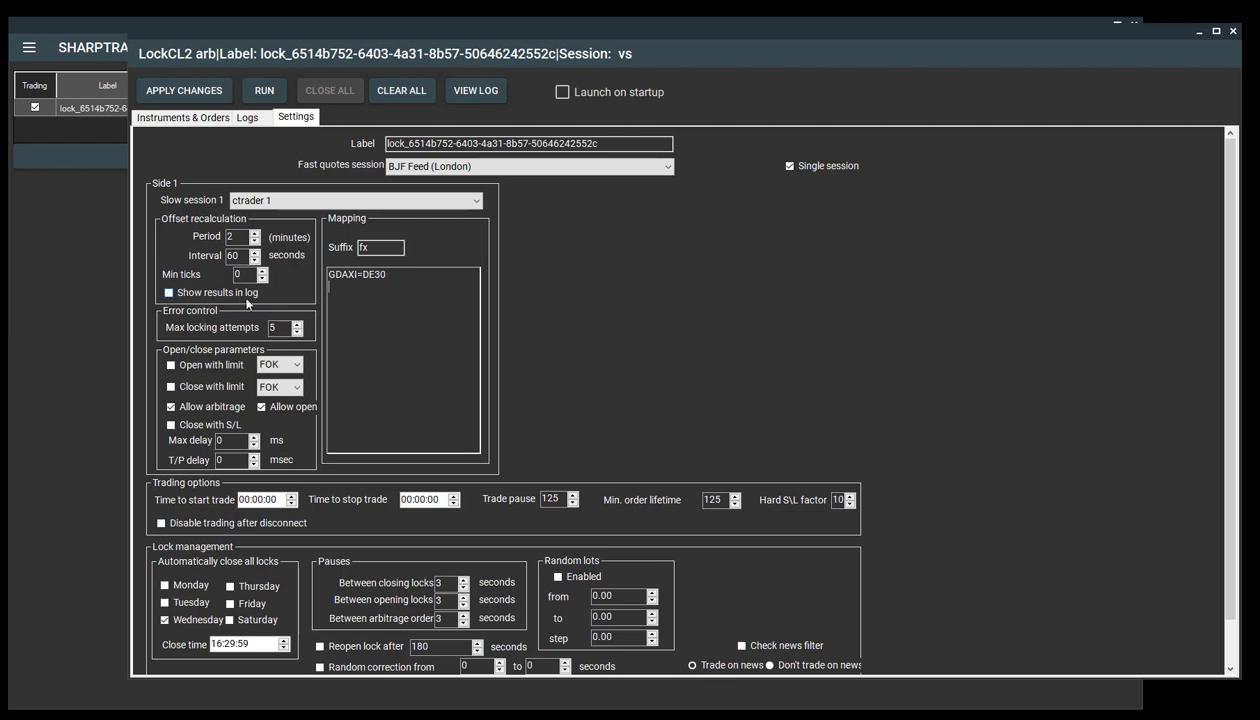
{"action": "mouse_move", "coordinate": [227, 270]}
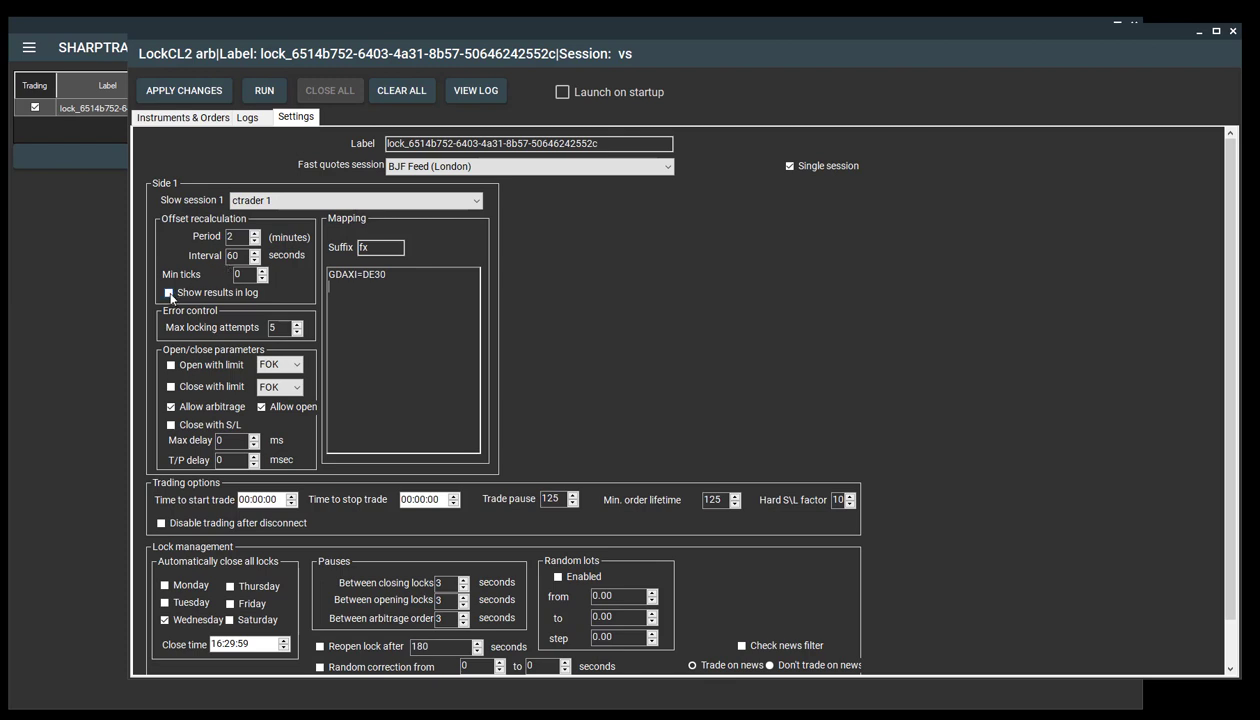
{"action": "left_click", "coordinate": [168, 292]}
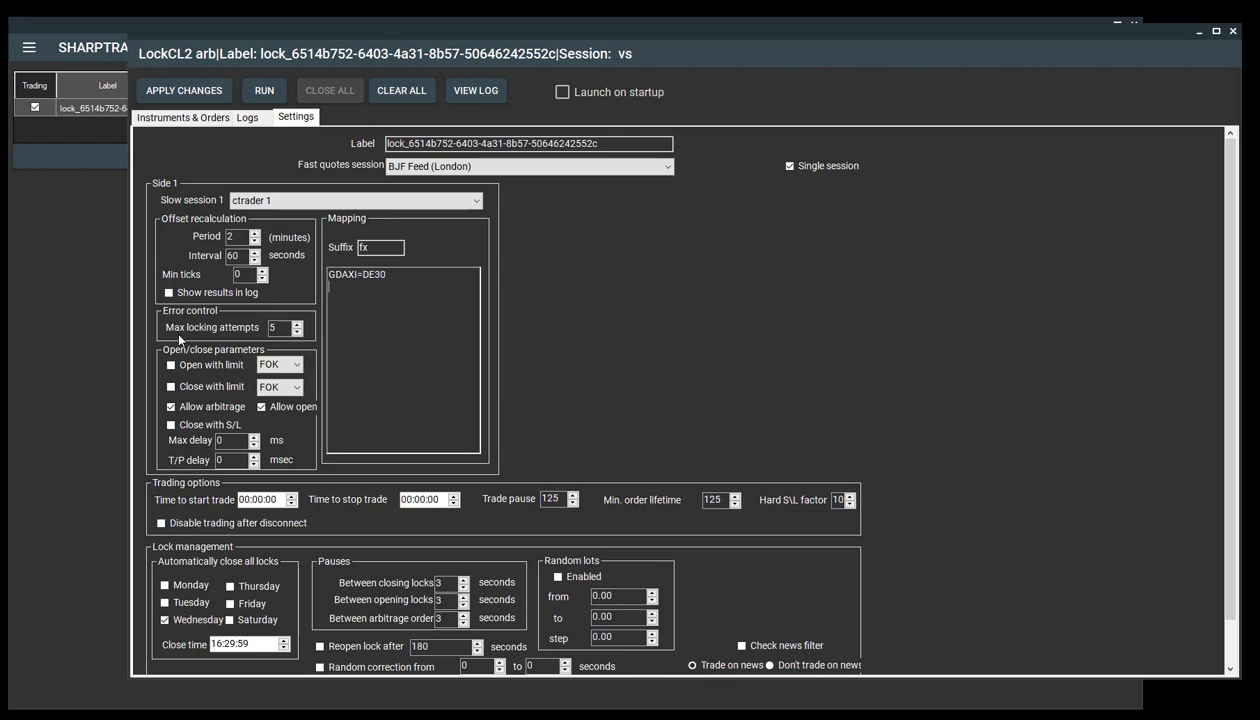
{"action": "mouse_move", "coordinate": [194, 339]}
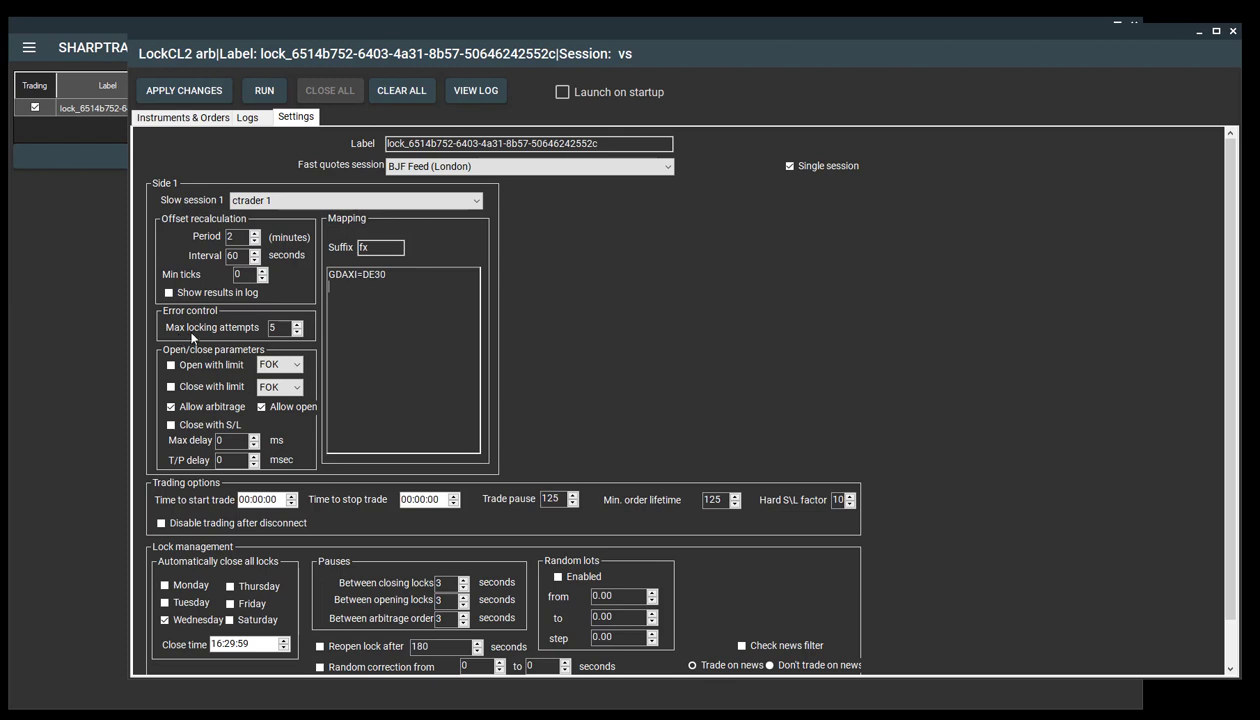
{"action": "mouse_move", "coordinate": [211, 337]}
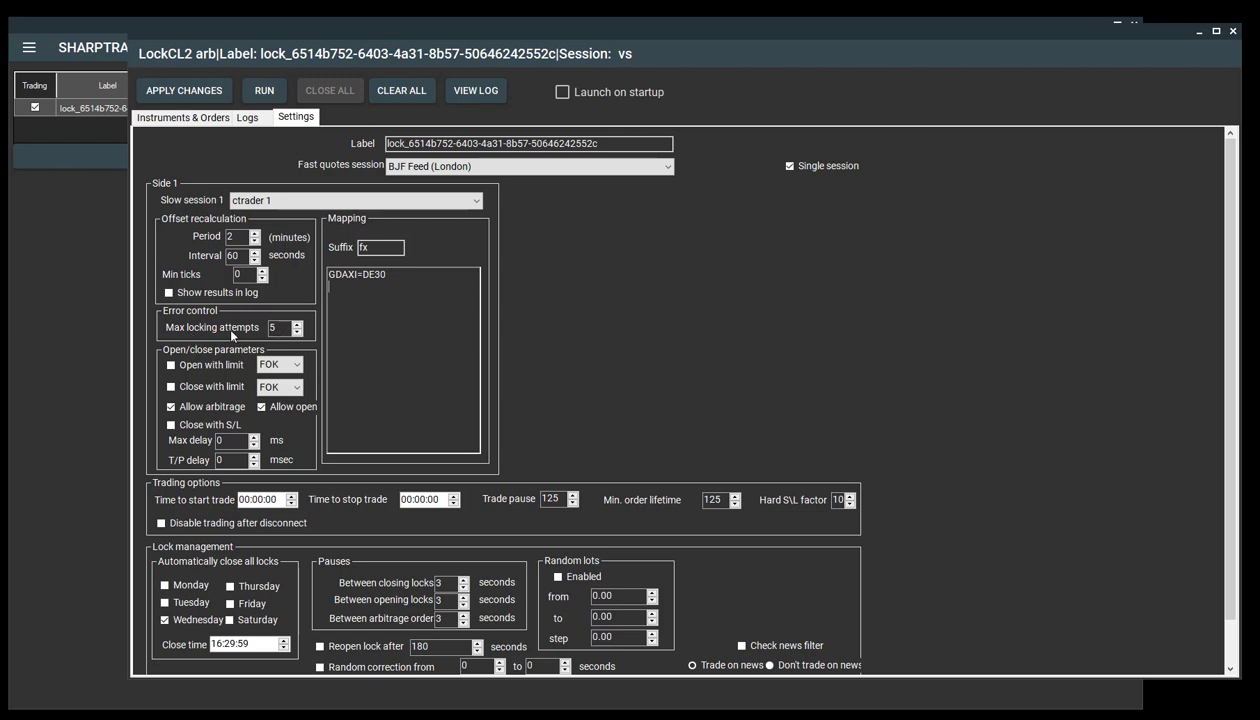
{"action": "mouse_move", "coordinate": [240, 332]}
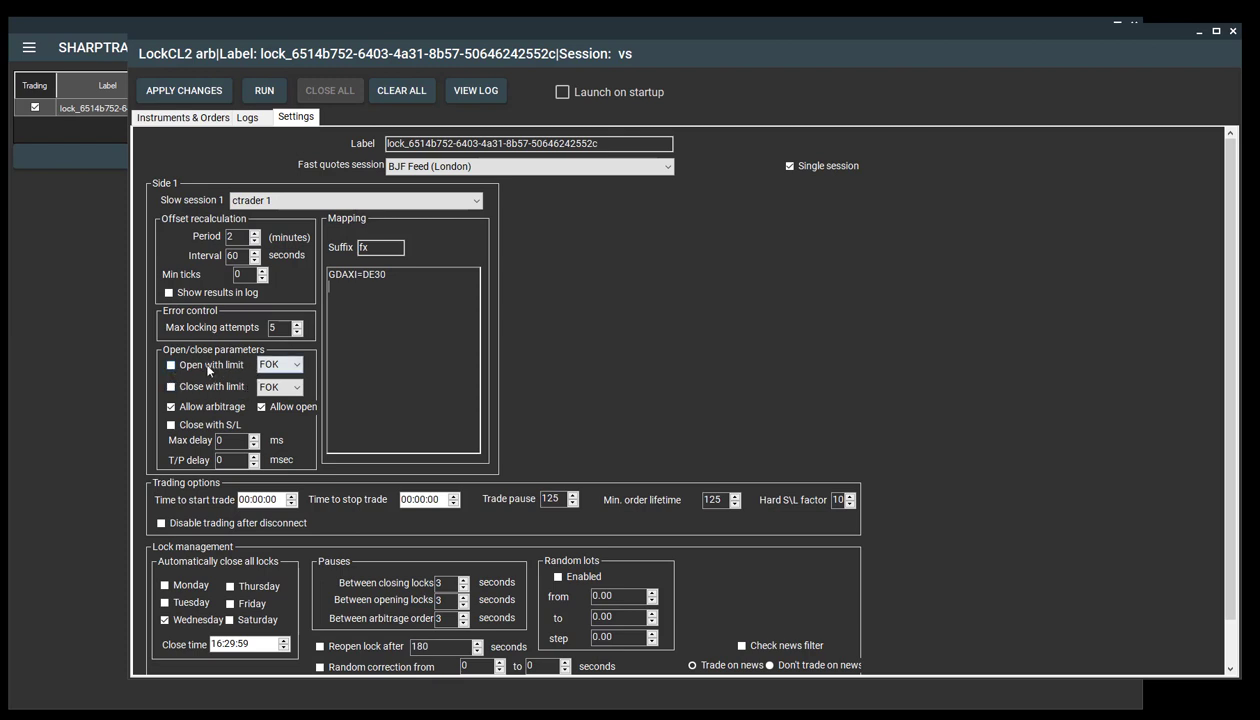
{"action": "left_click", "coordinate": [296, 364]}
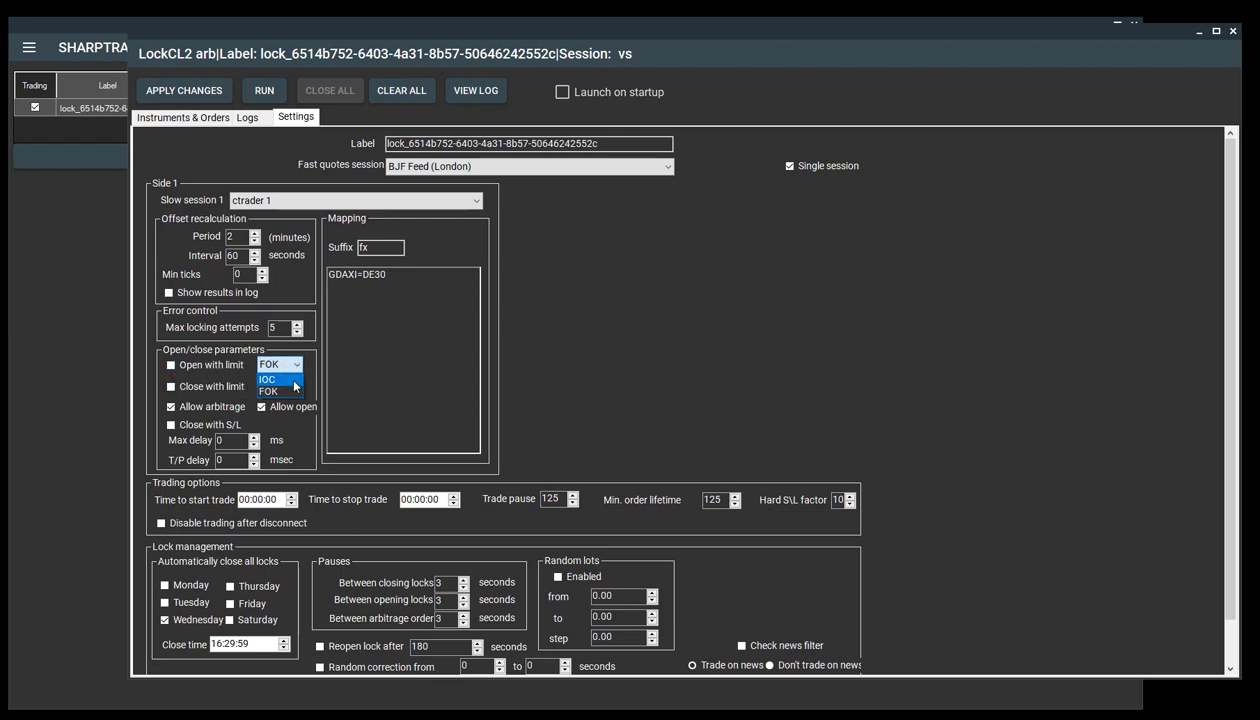
{"action": "left_click", "coordinate": [267, 378]}
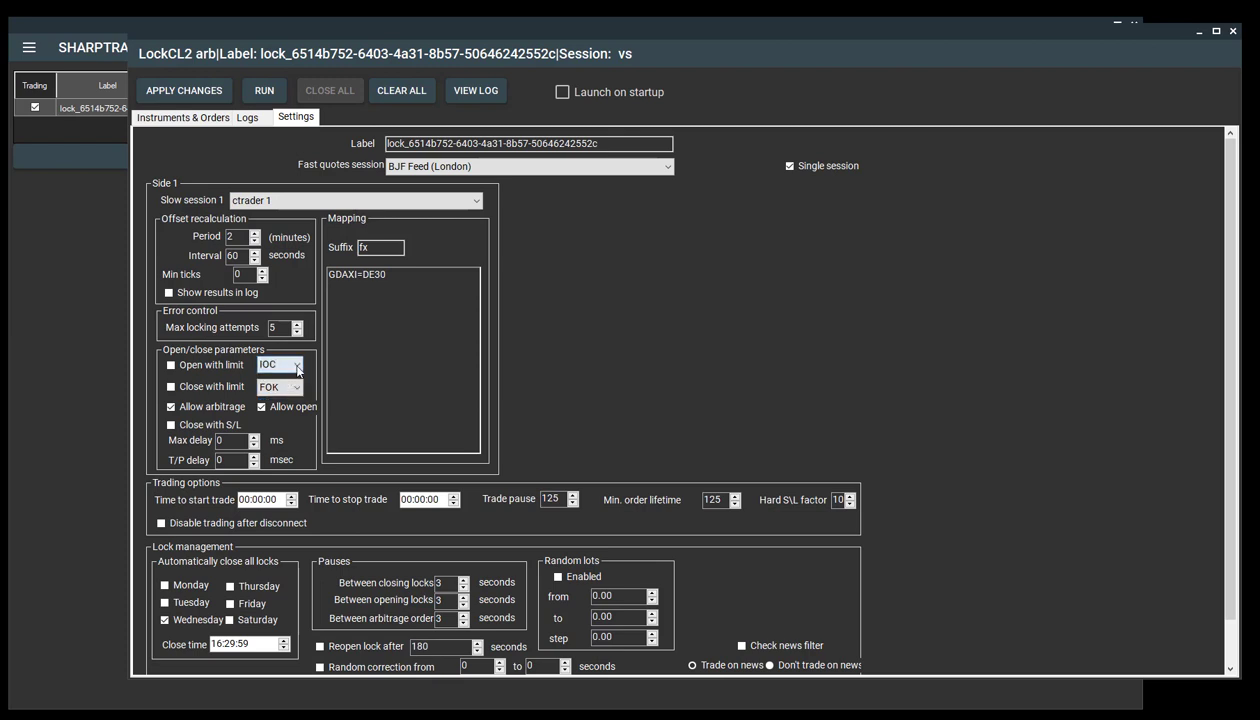
{"action": "left_click", "coordinate": [296, 365]}
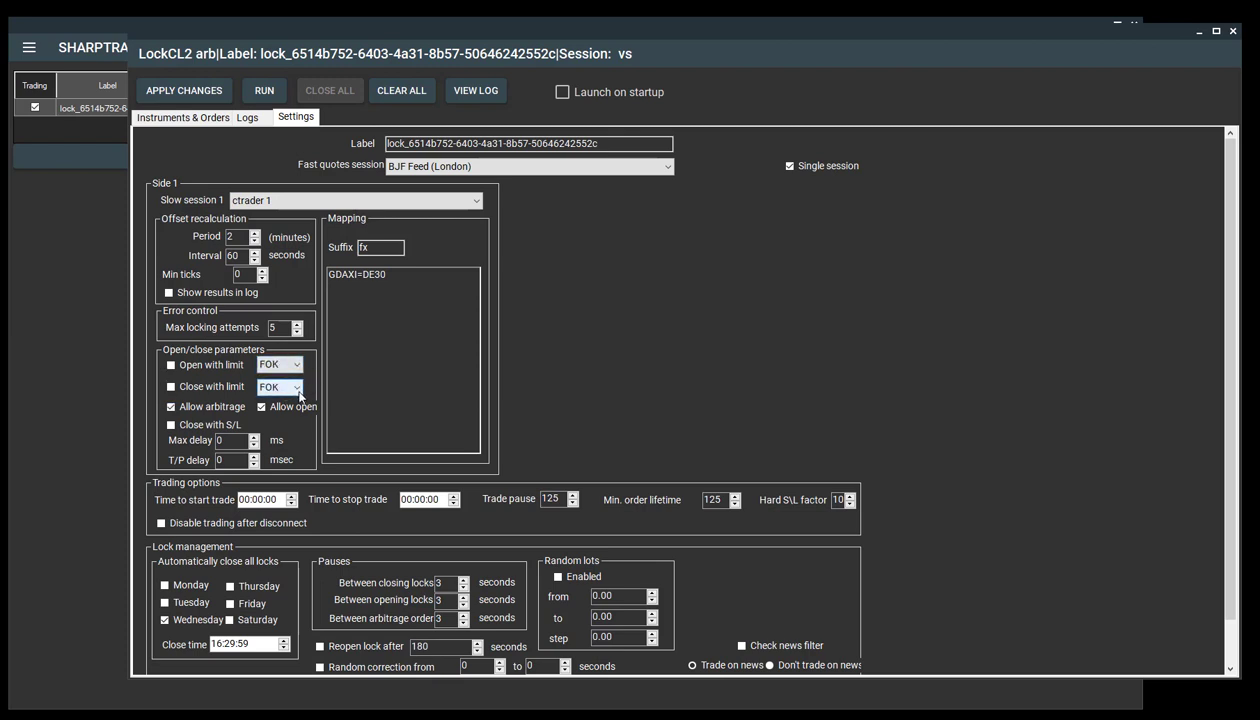
{"action": "mouse_move", "coordinate": [304, 422]}
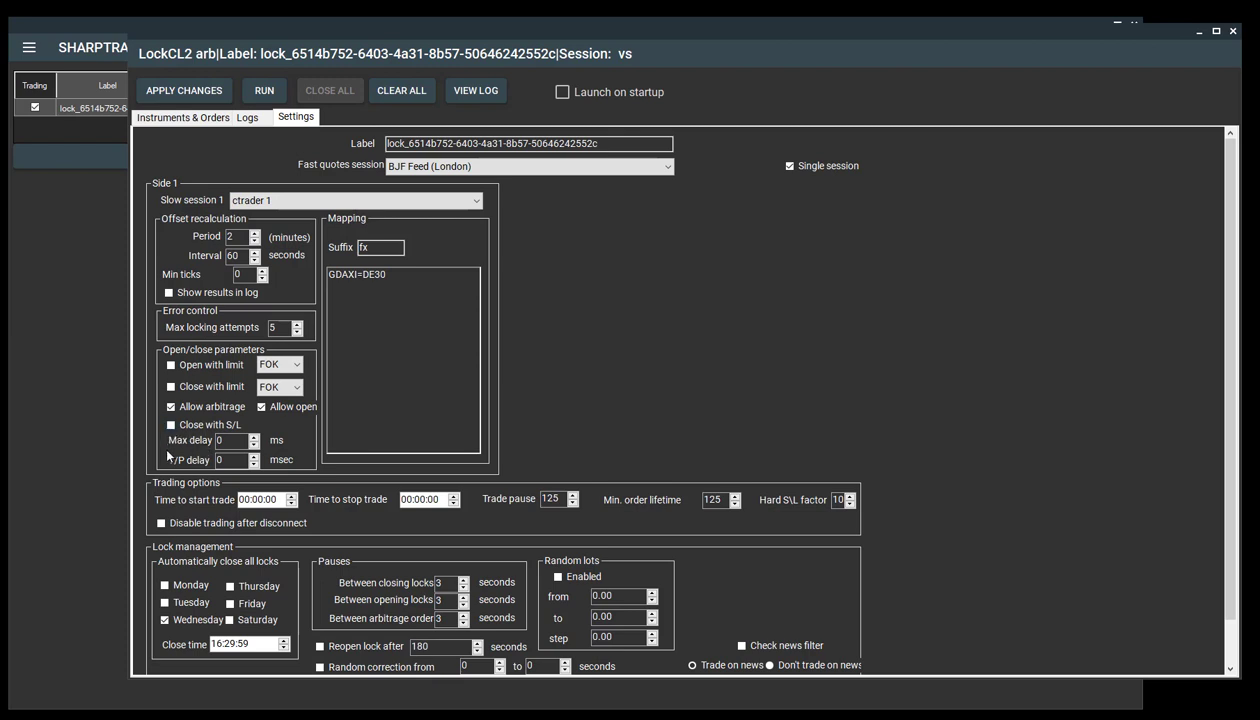
{"action": "mouse_move", "coordinate": [165, 453]}
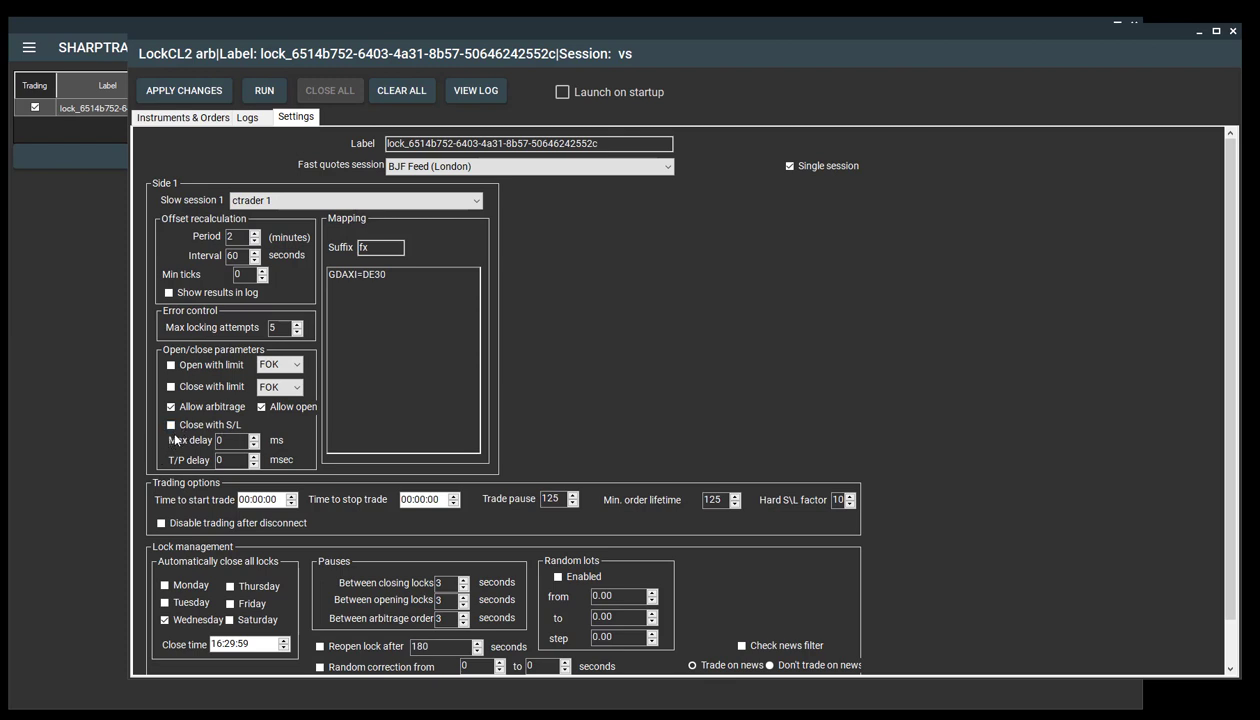
{"action": "mouse_move", "coordinate": [168, 510]}
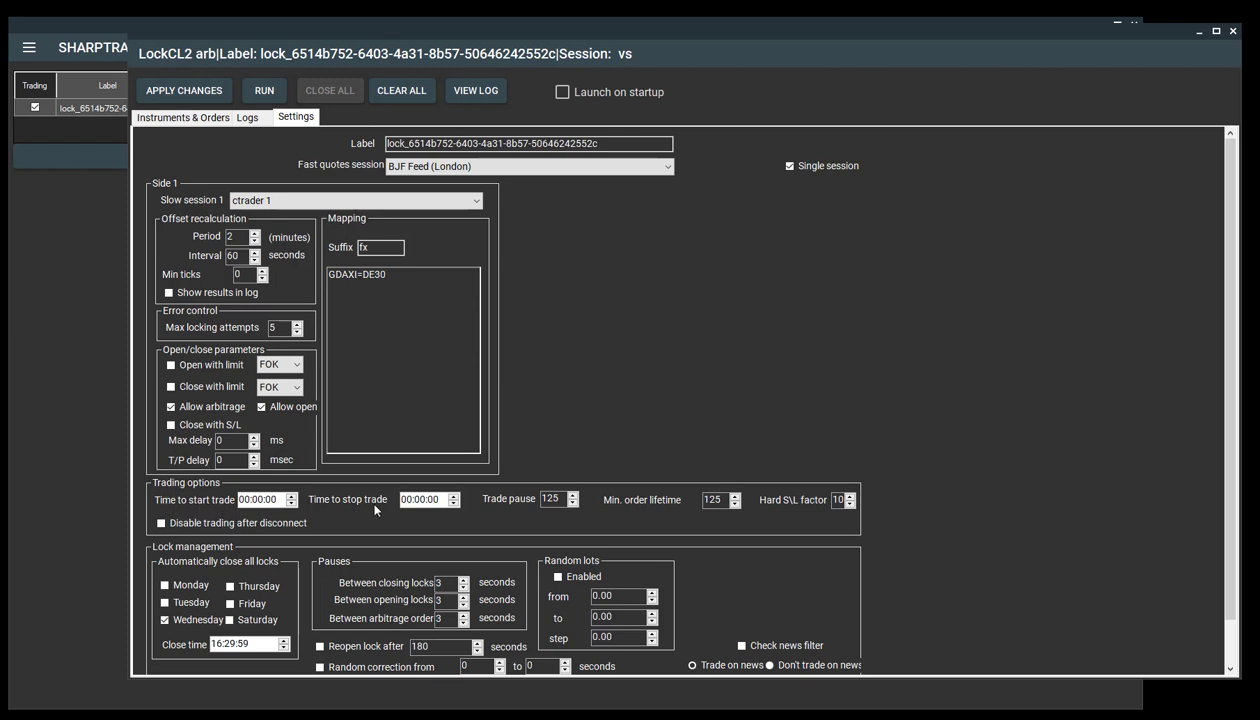
{"action": "mouse_move", "coordinate": [439, 514]}
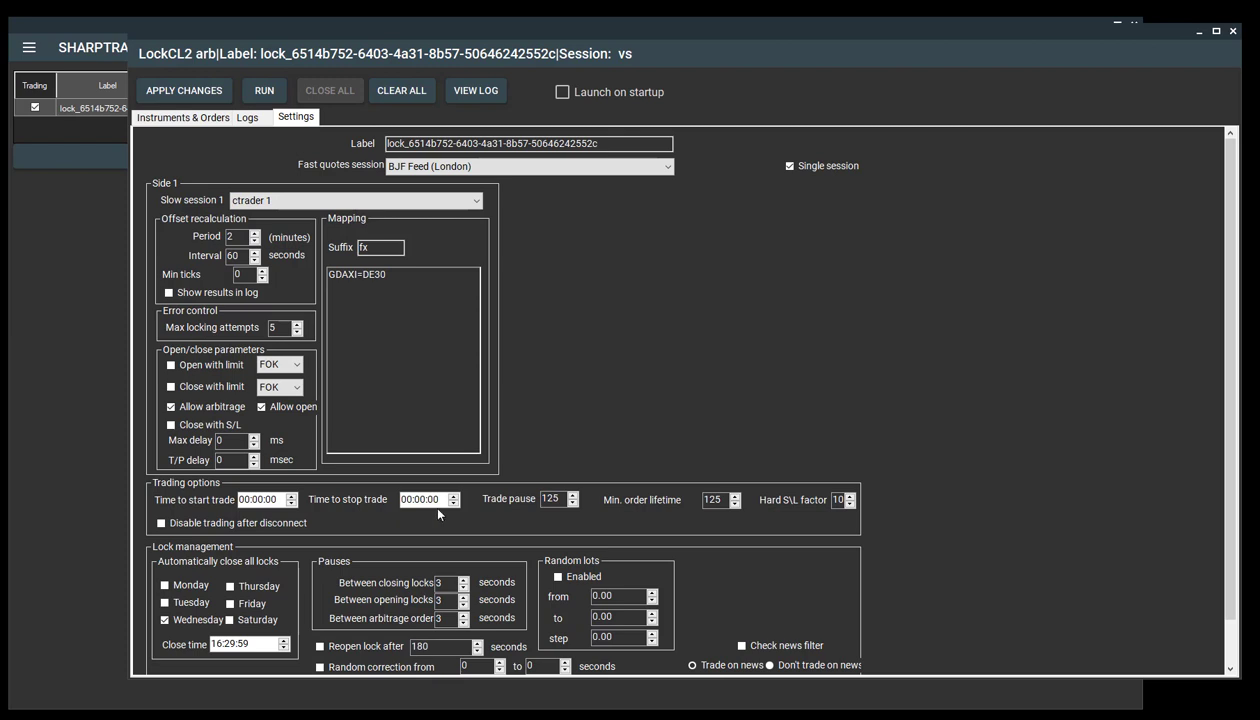
{"action": "mouse_move", "coordinate": [644, 518]}
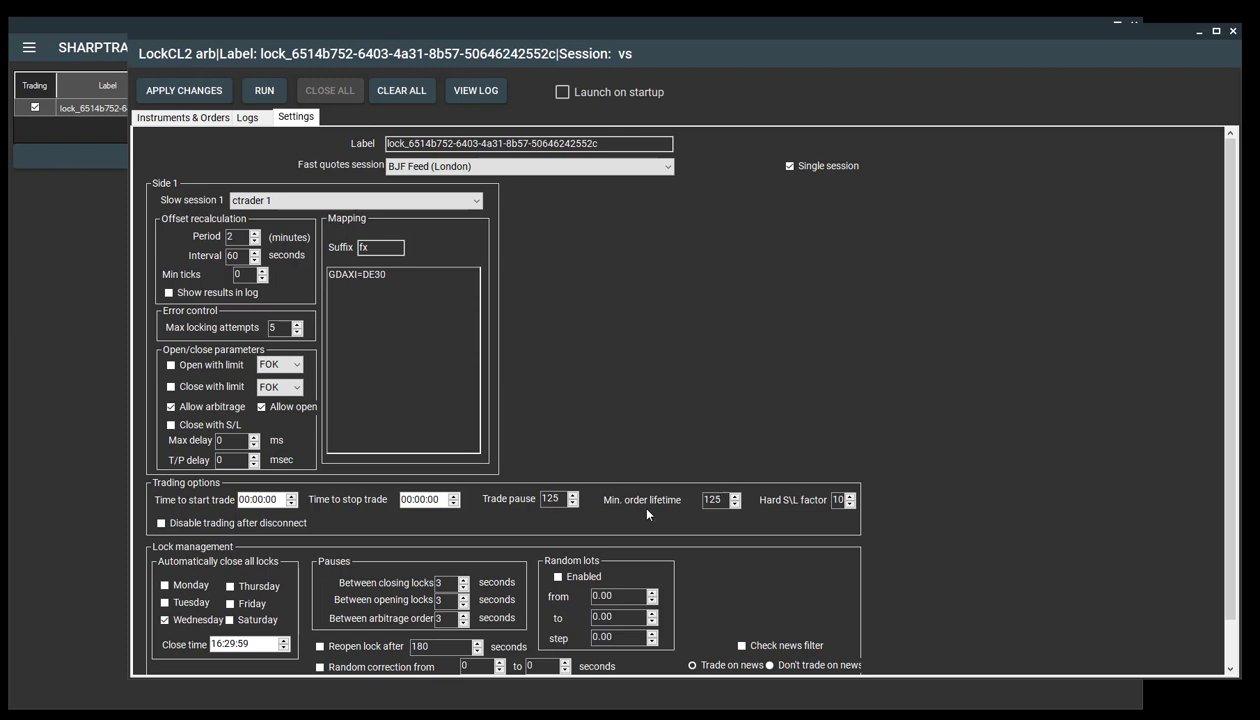
{"action": "mouse_move", "coordinate": [832, 510]}
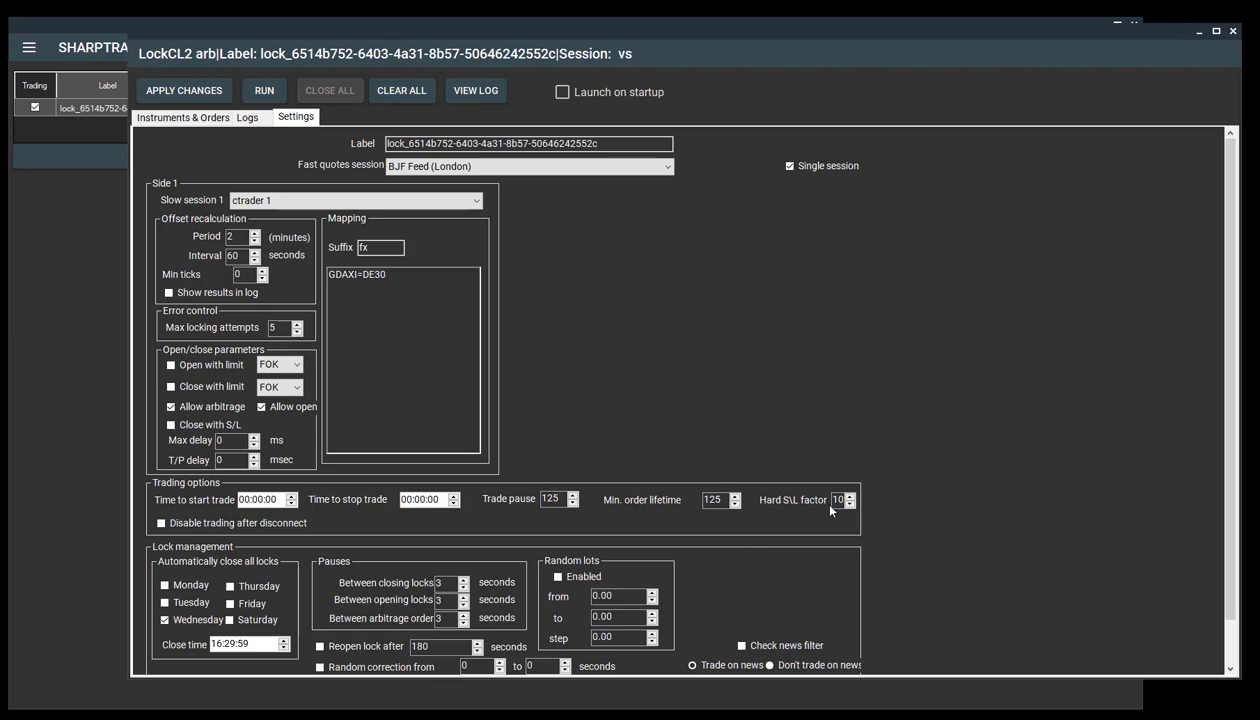
{"action": "mouse_move", "coordinate": [824, 516]}
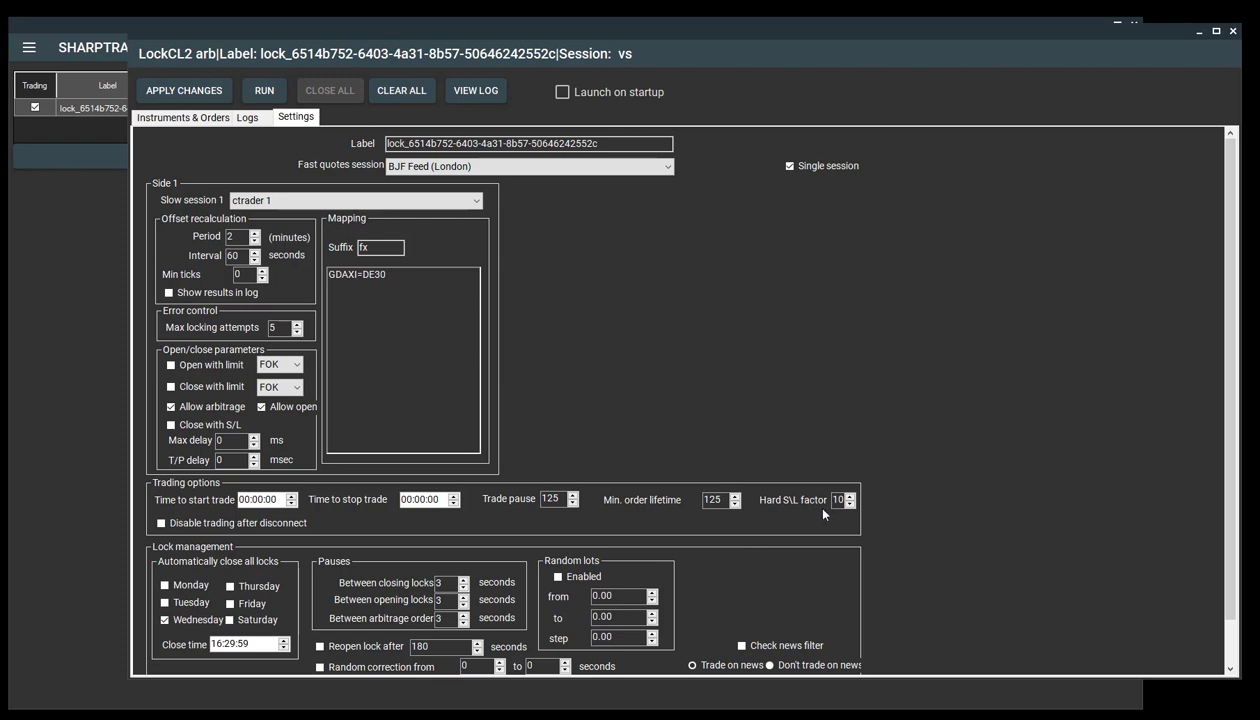
{"action": "mouse_move", "coordinate": [809, 513]}
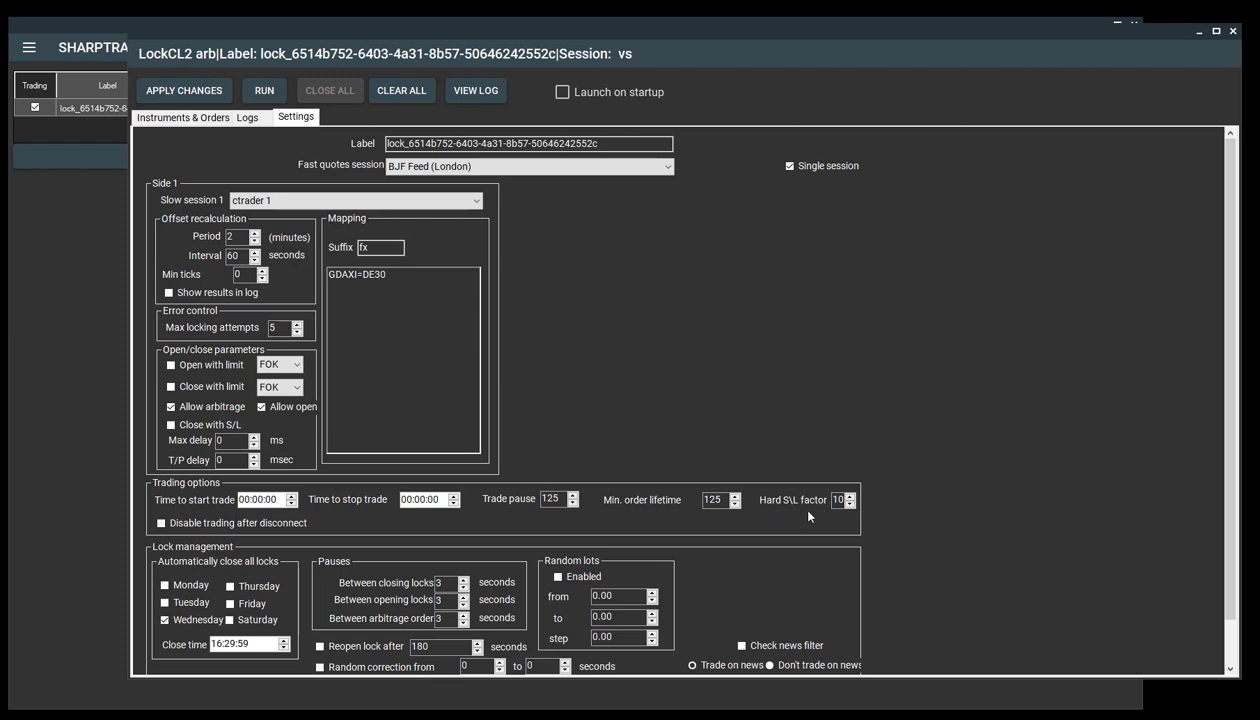
{"action": "mouse_move", "coordinate": [822, 531]}
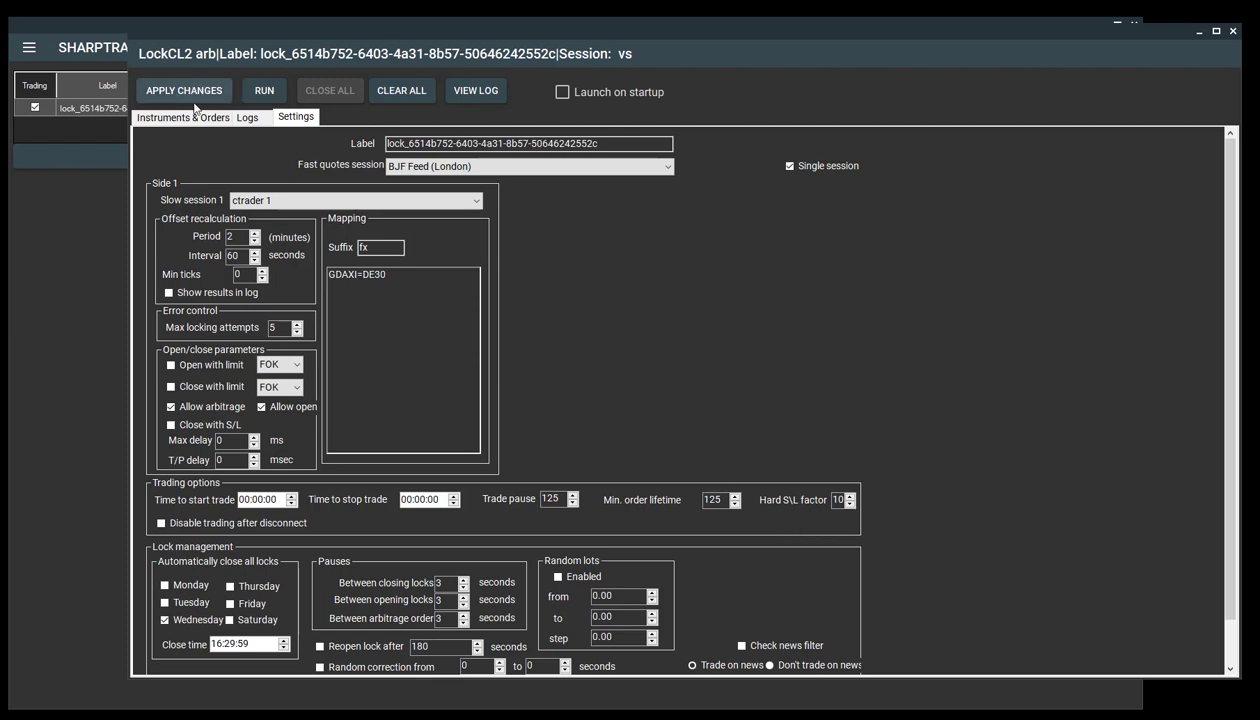
{"action": "left_click", "coordinate": [184, 117]}
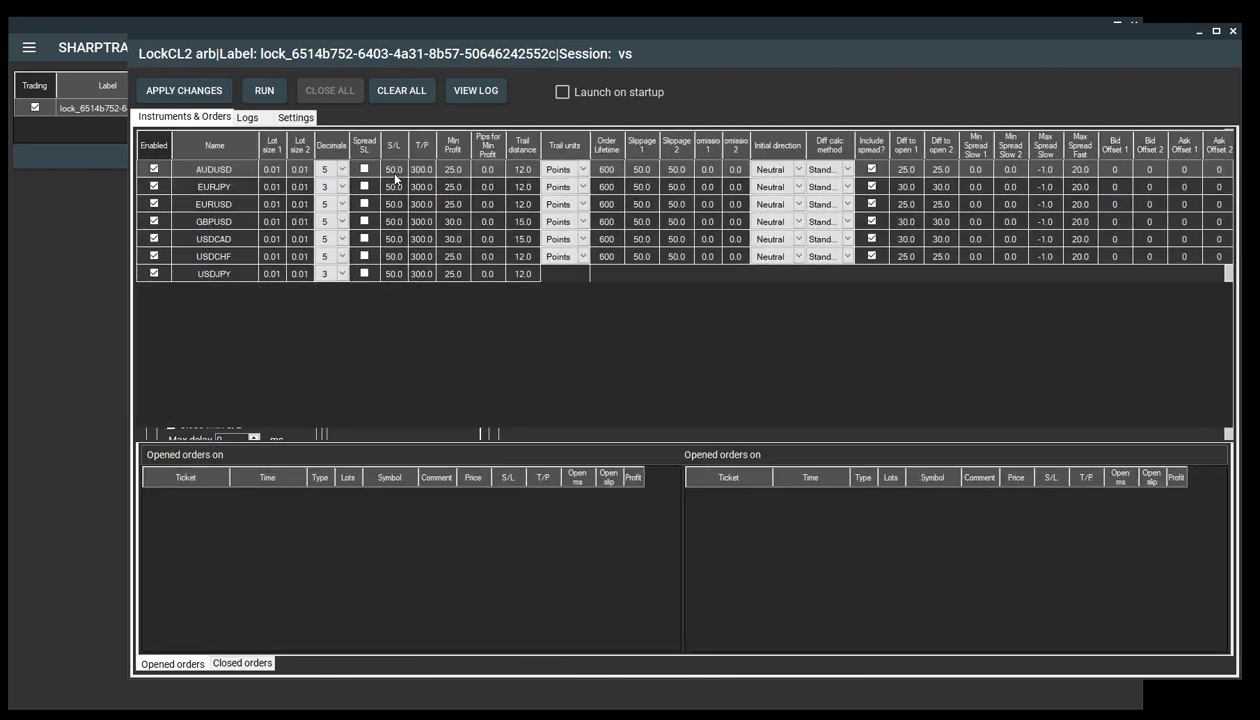
{"action": "left_click", "coordinate": [295, 117]}
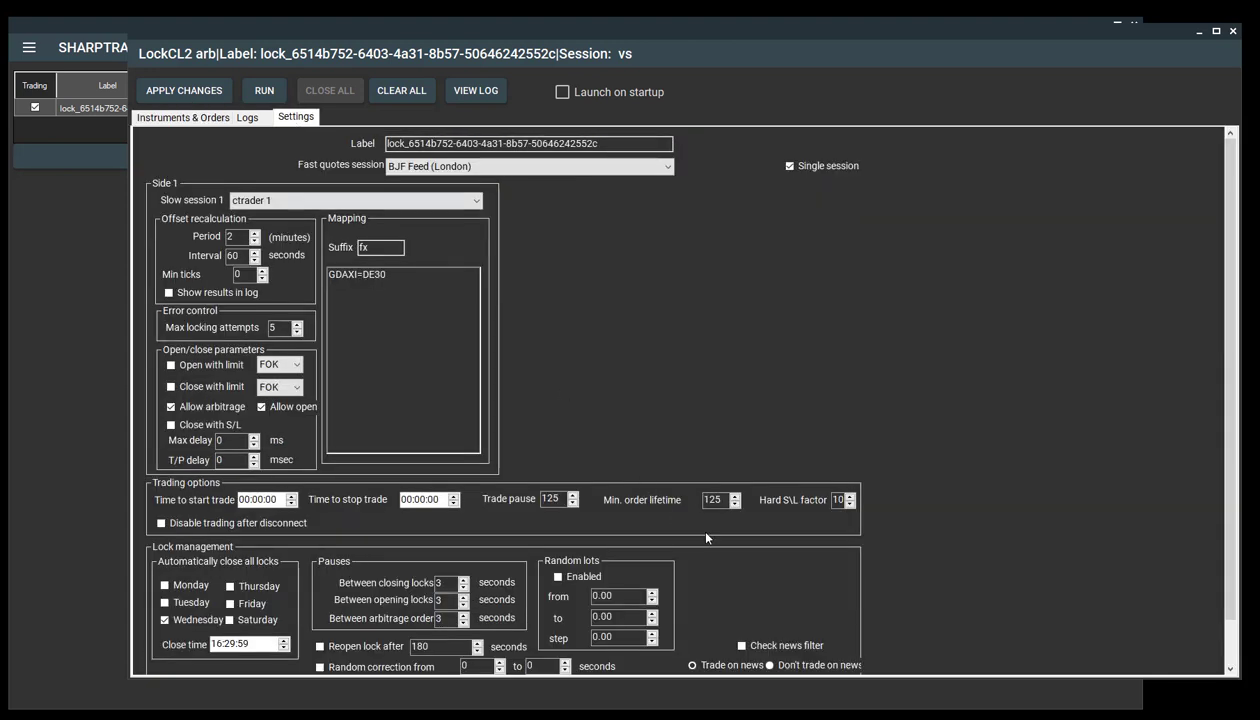
{"action": "mouse_move", "coordinate": [833, 520]}
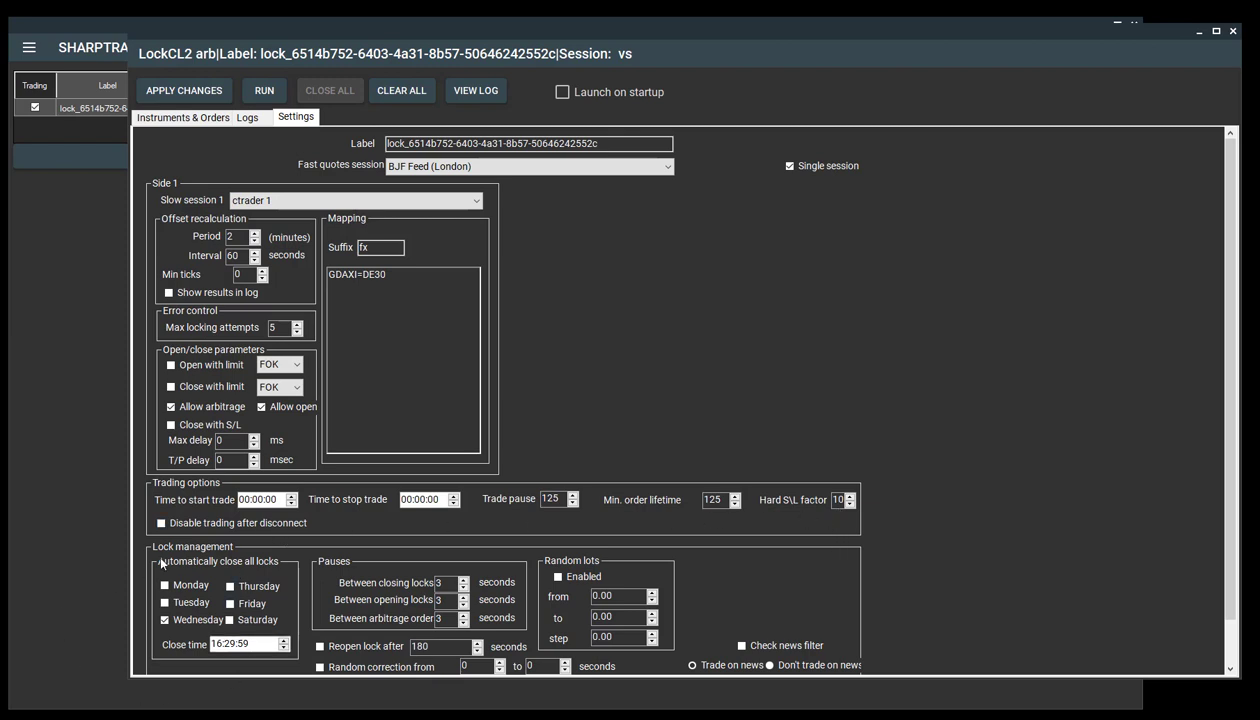
{"action": "mouse_move", "coordinate": [208, 583]}
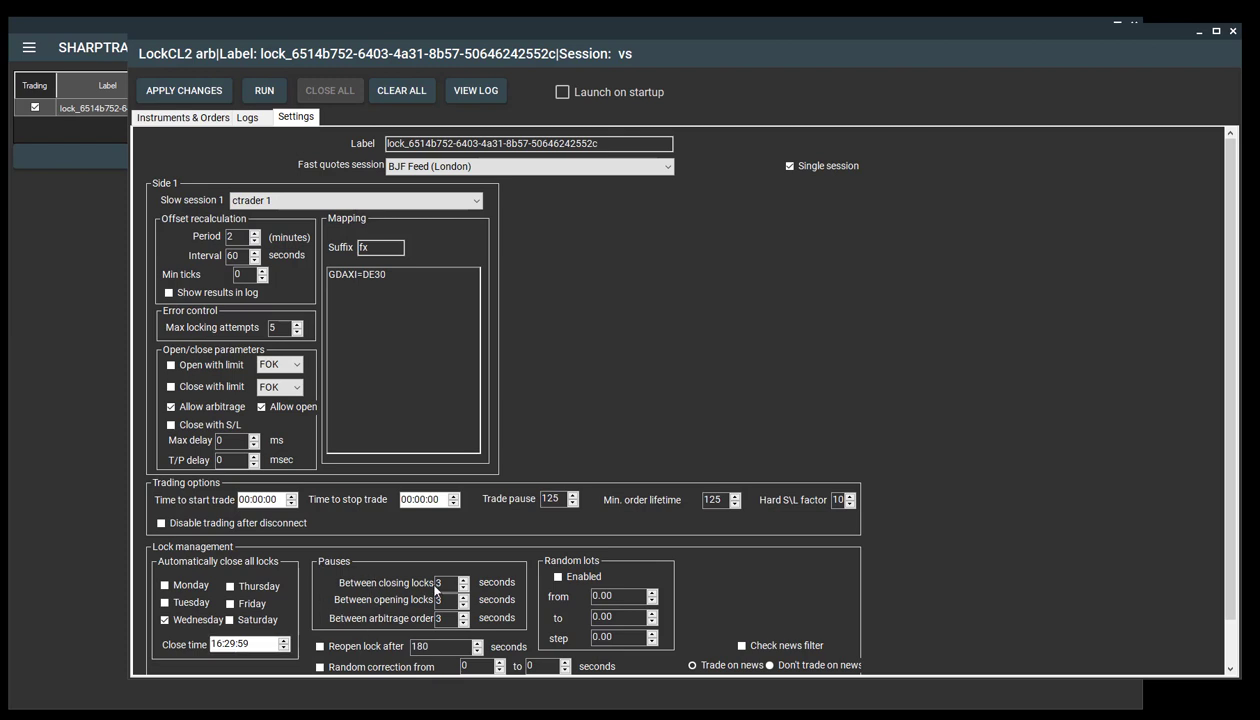
{"action": "mouse_move", "coordinate": [390, 618]}
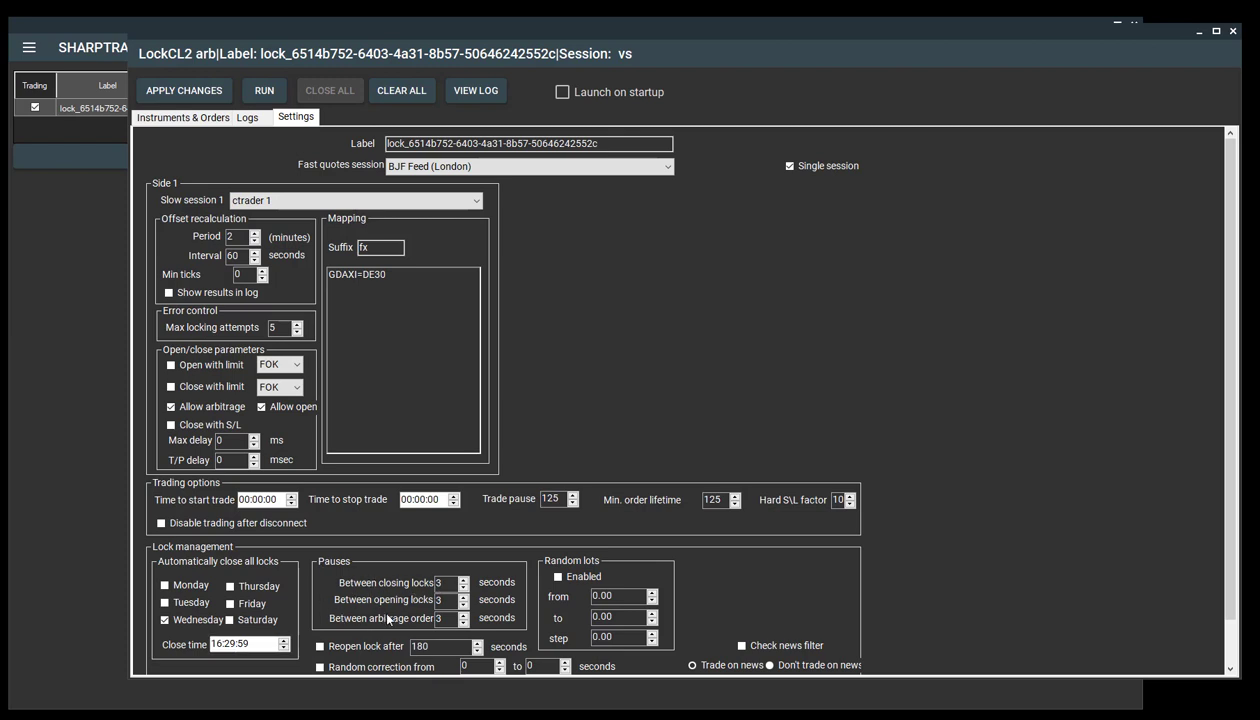
{"action": "mouse_move", "coordinate": [408, 640]}
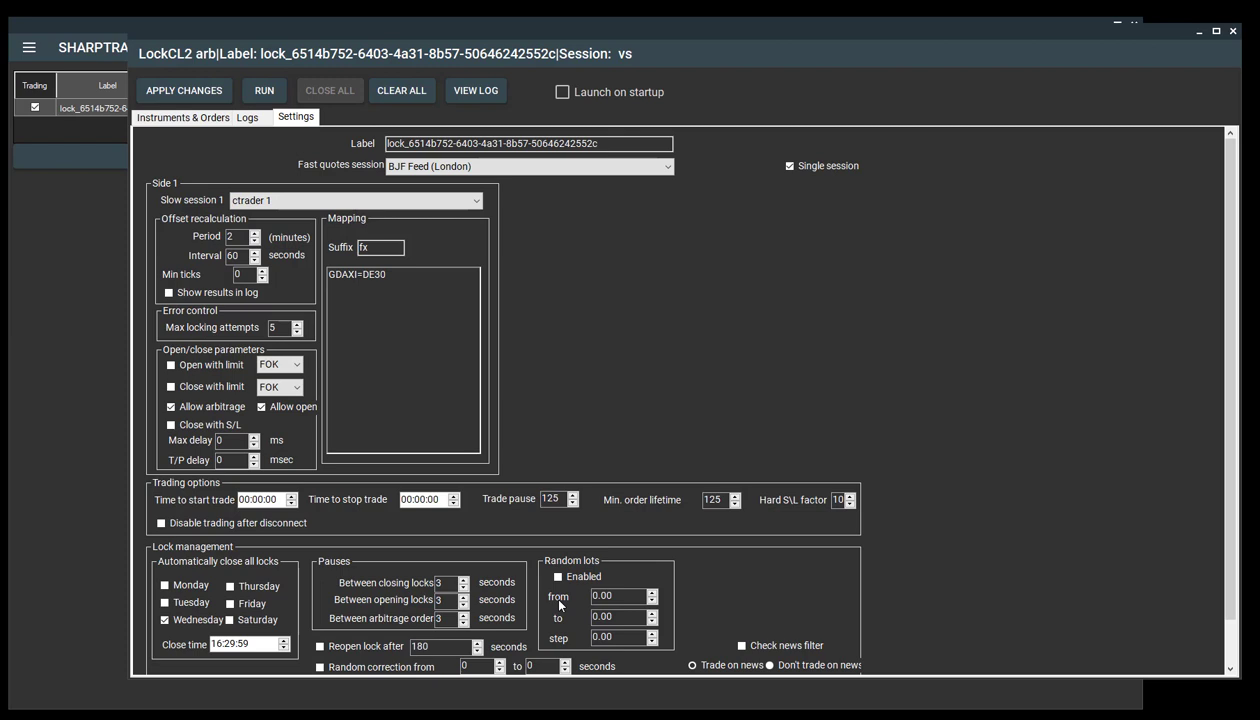
{"action": "mouse_move", "coordinate": [233, 274]}
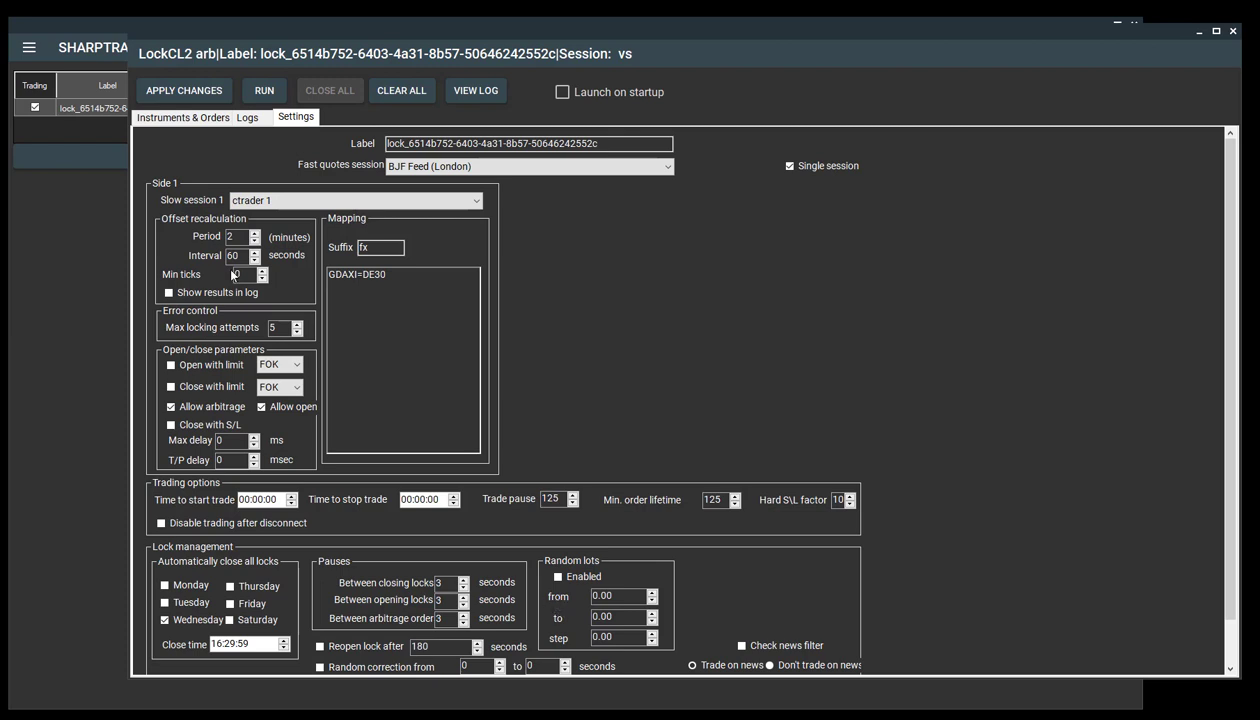
- Apply the LockCL2 changes and scroll the instruments table right to review columns
{"action": "left_click", "coordinate": [182, 118]}
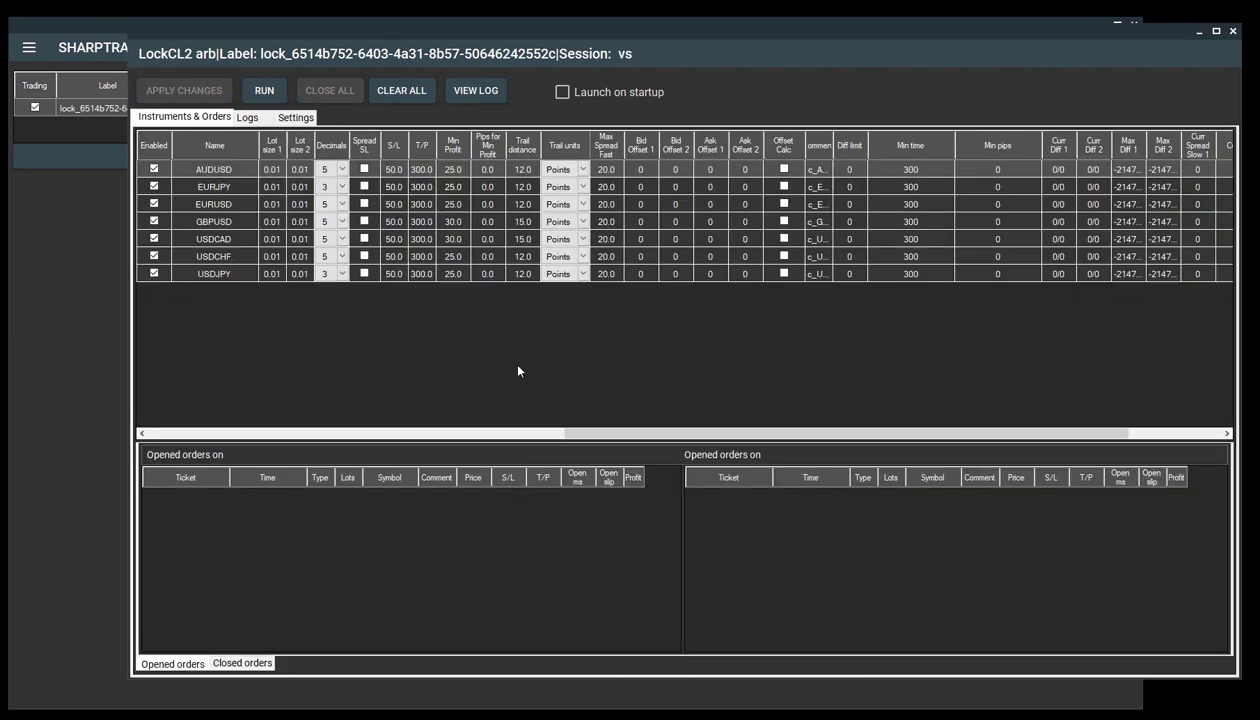
{"action": "mouse_move", "coordinate": [558, 376]}
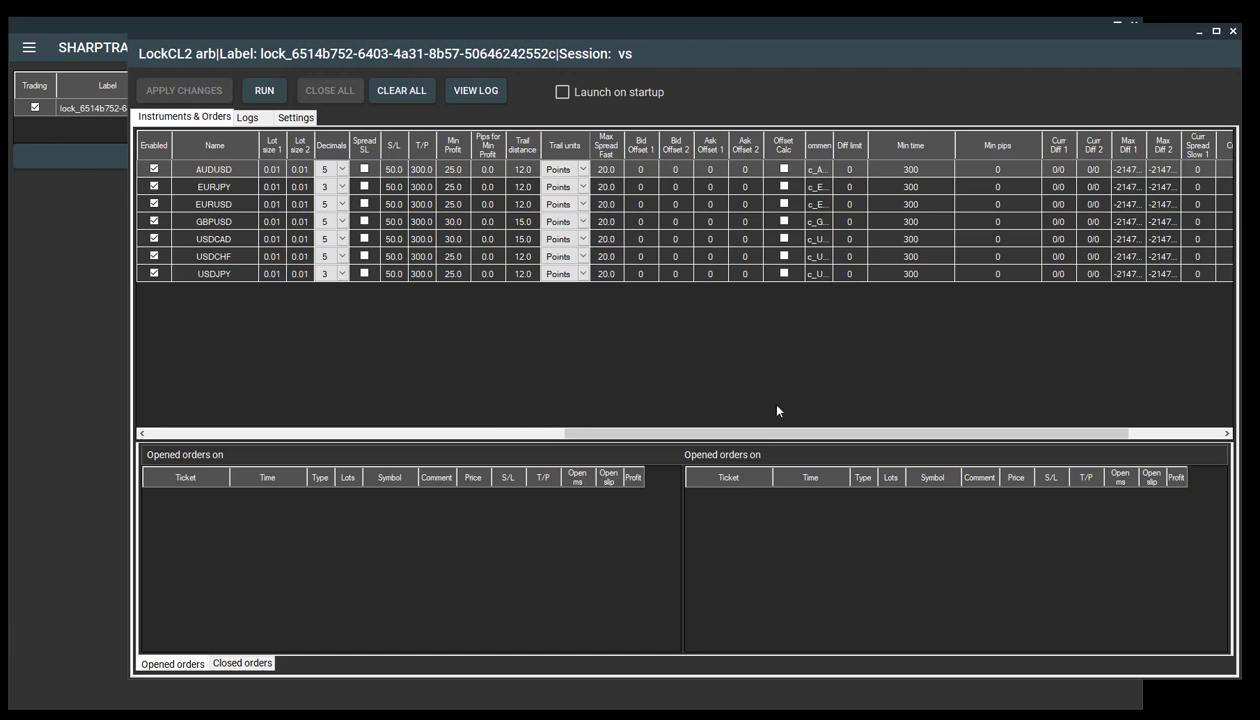
{"action": "scroll", "scroll_direction": "right", "scroll_amount": 3}
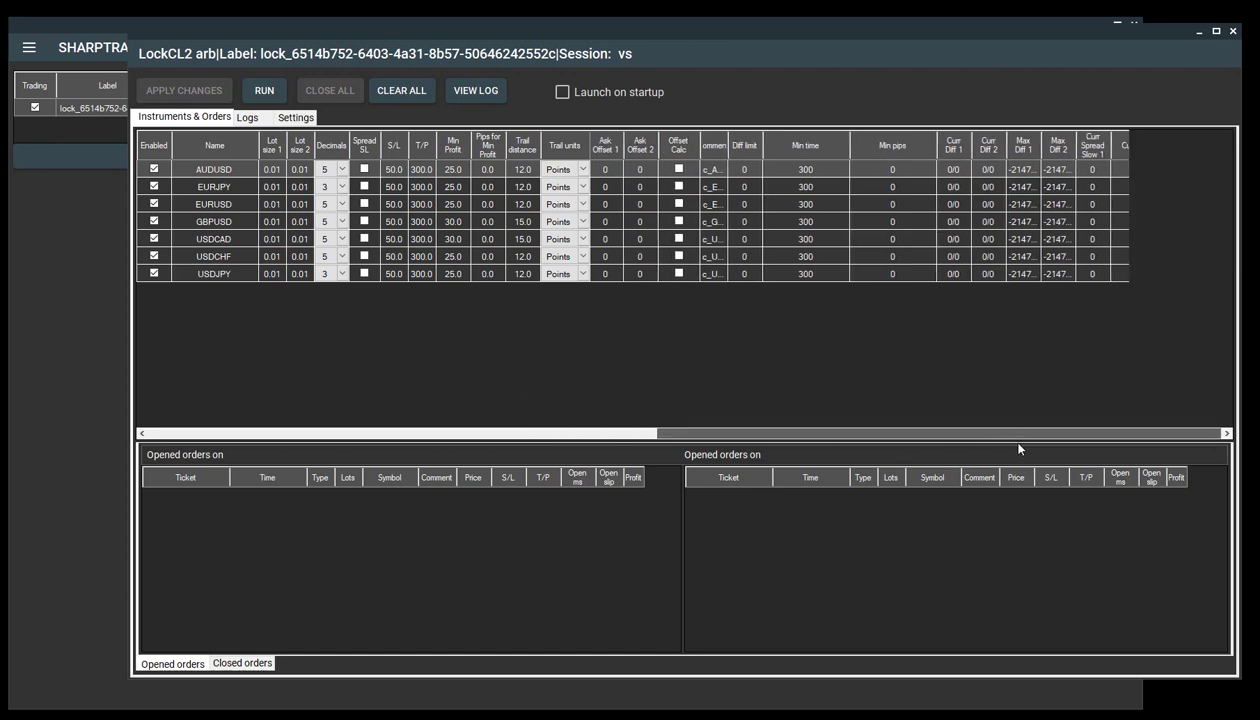